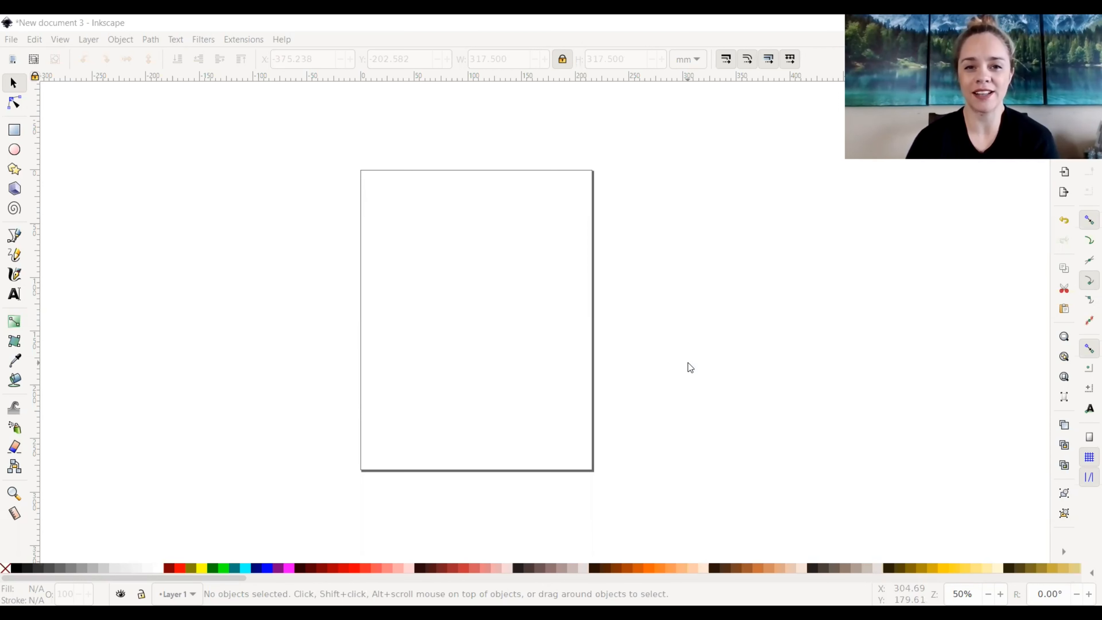
pyautogui.moveTo(130, 22)
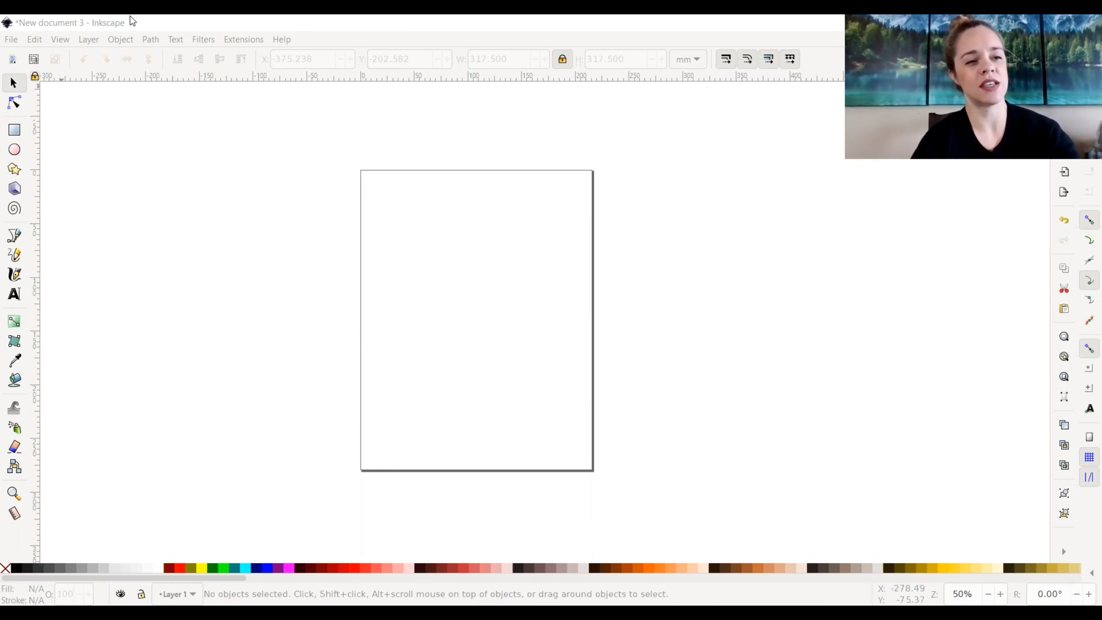
pyautogui.moveTo(374, 170)
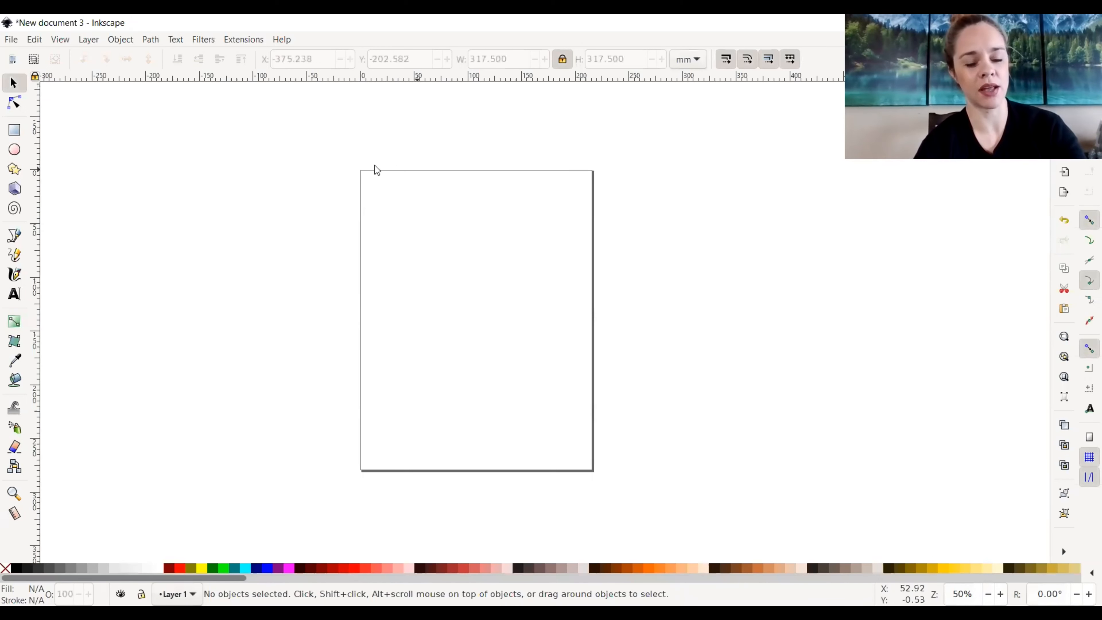
pyautogui.moveTo(358, 289)
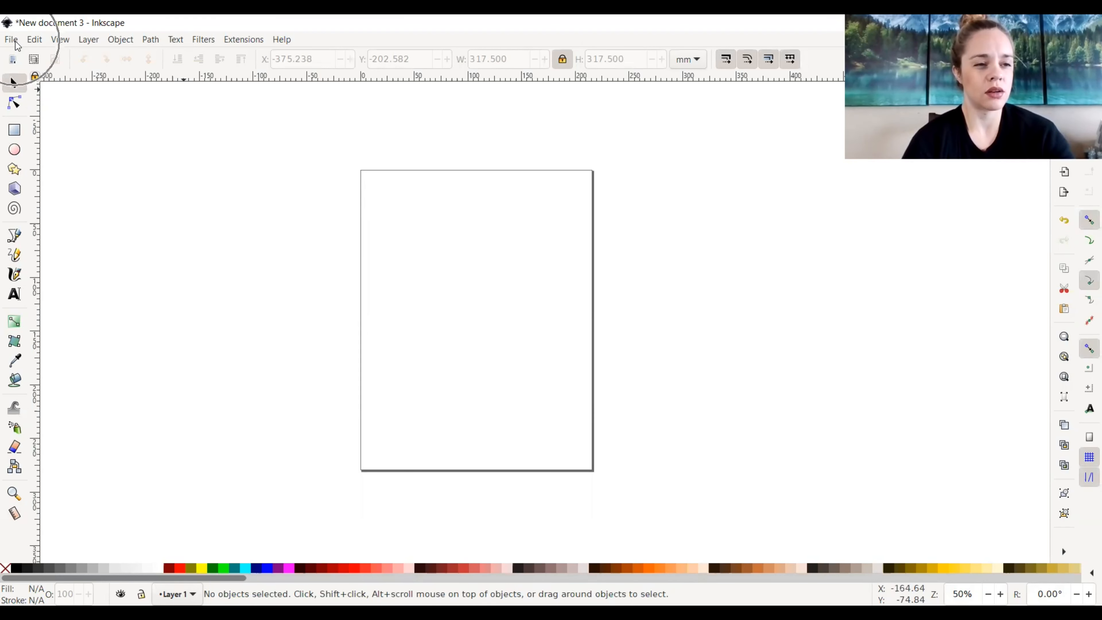
# Bring up the File menu commands for the new blank document.
pyautogui.click(10, 39)
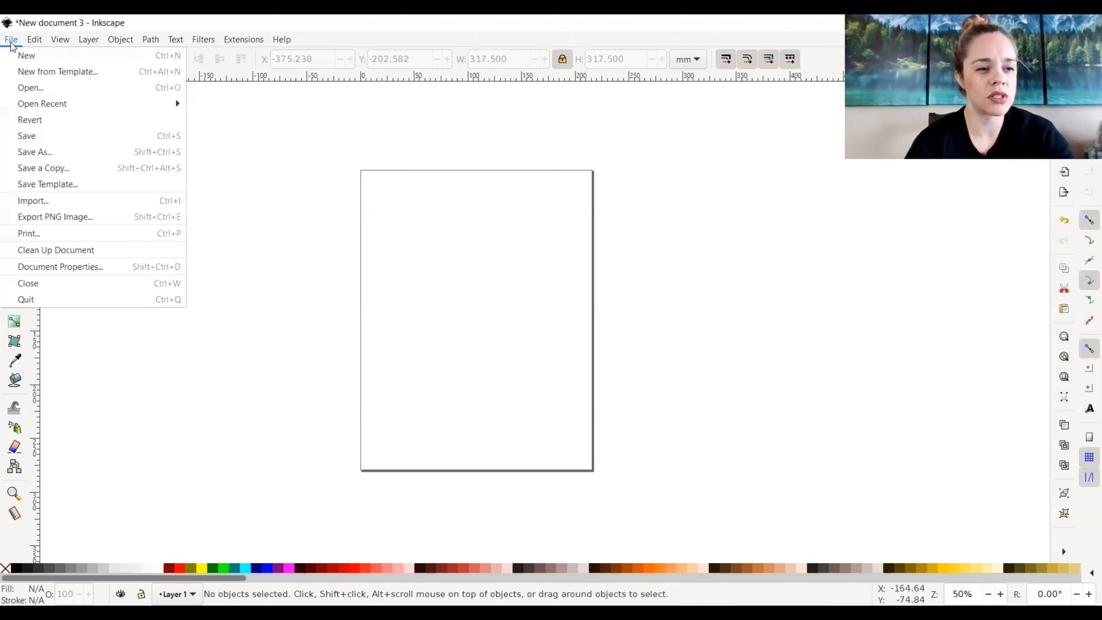
pyautogui.moveTo(94, 290)
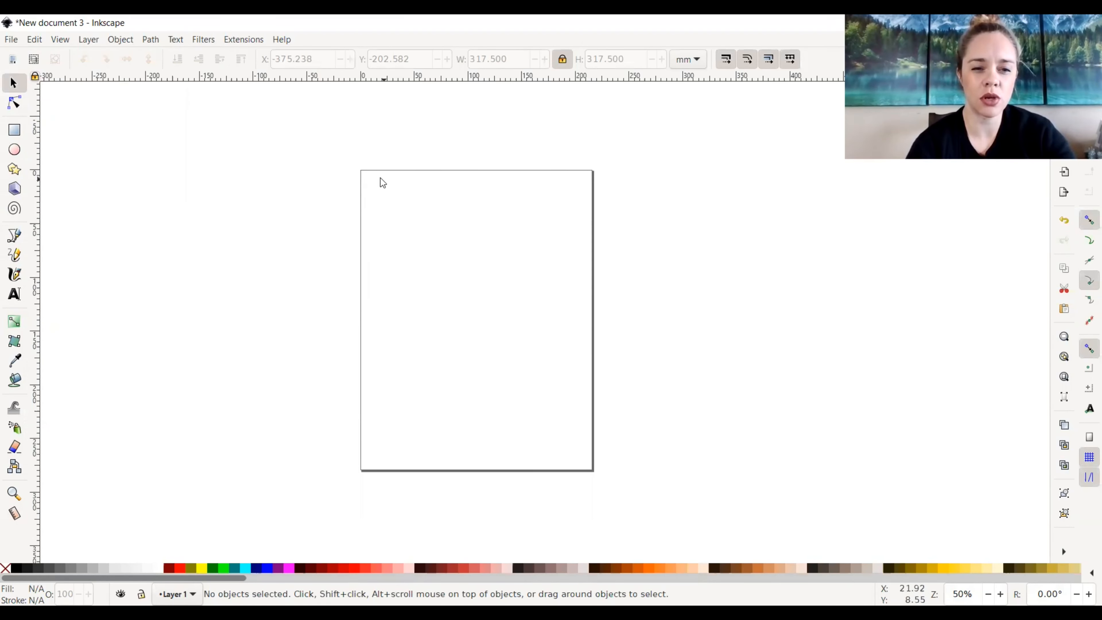
pyautogui.moveTo(485, 284)
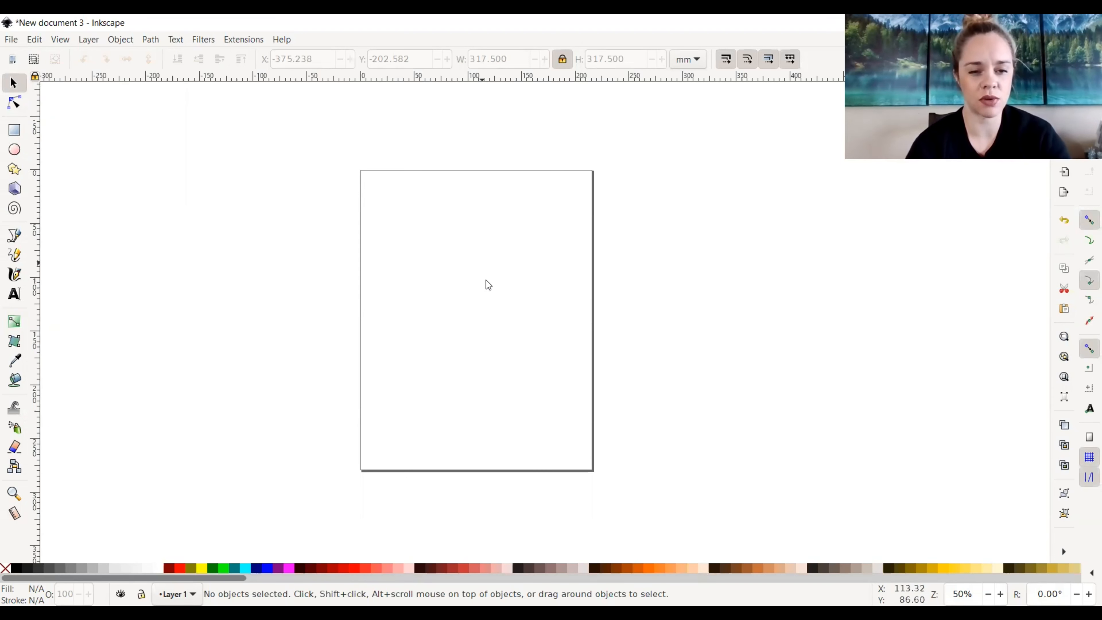
pyautogui.moveTo(489, 202)
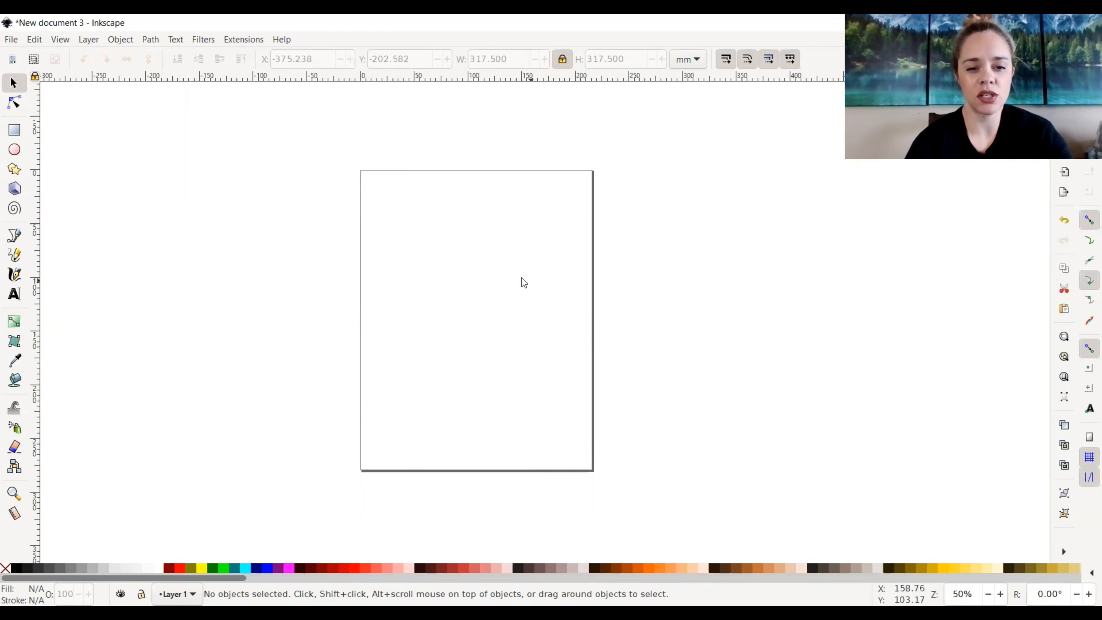
pyautogui.moveTo(485, 282)
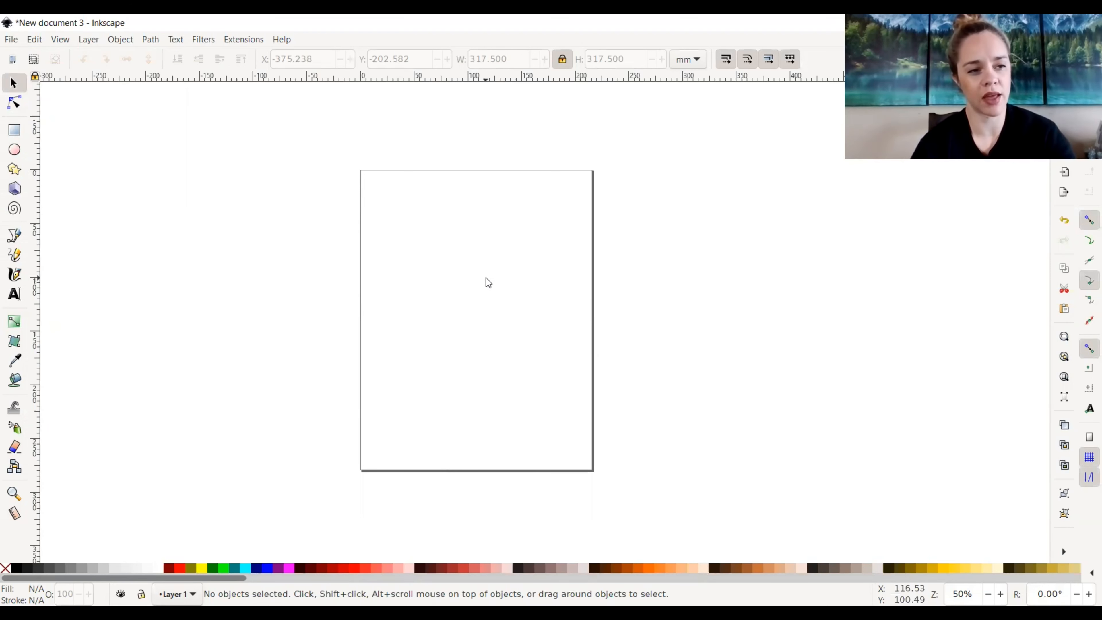
pyautogui.moveTo(442, 280)
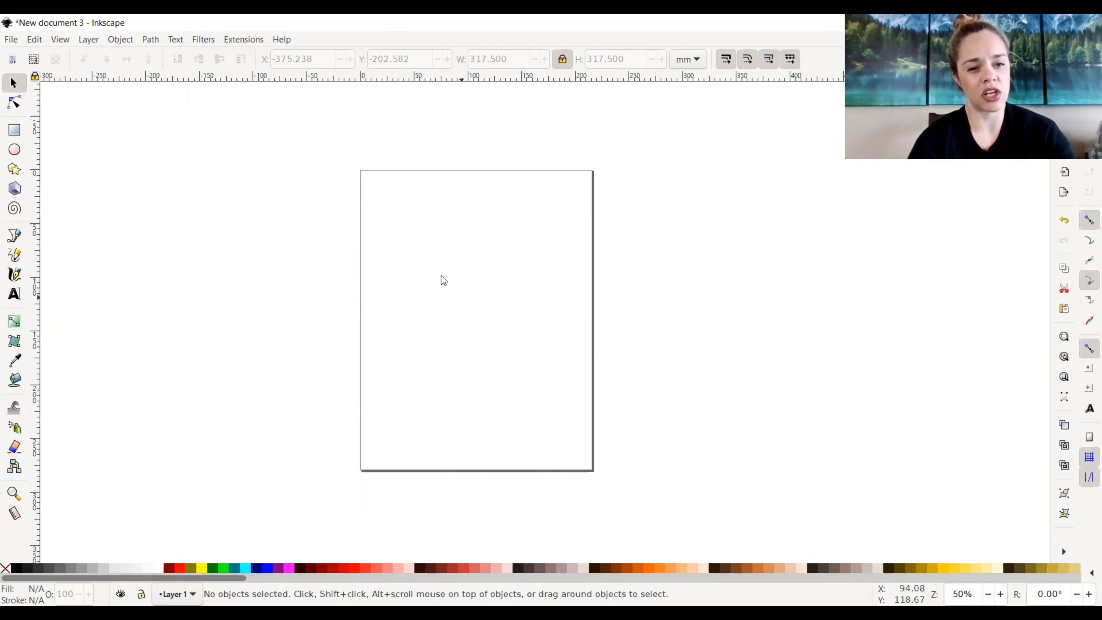
pyautogui.moveTo(433, 395)
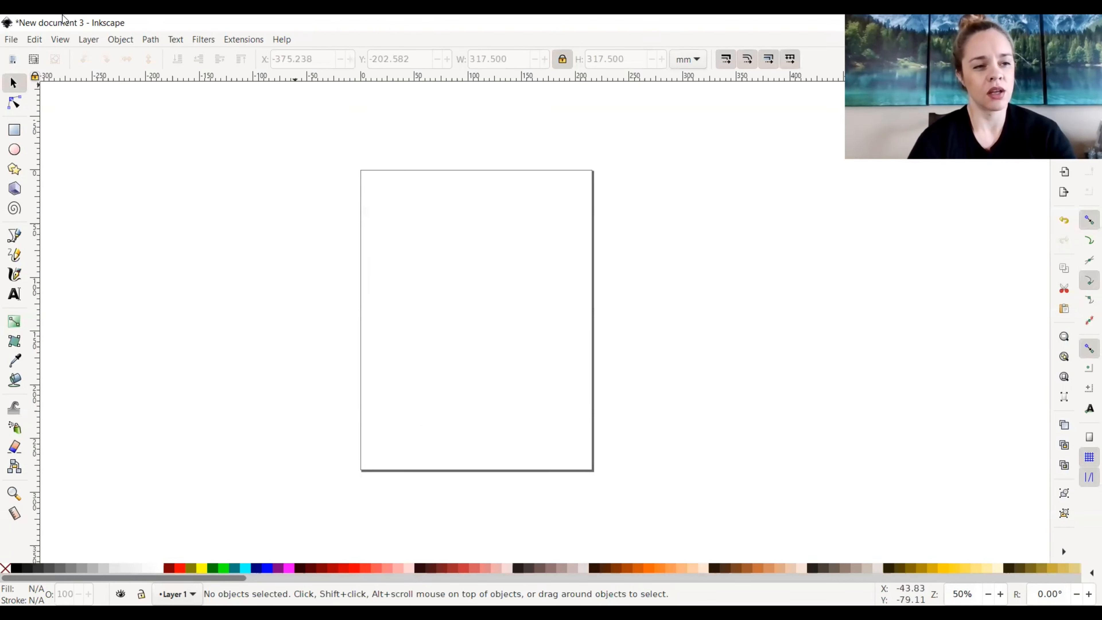
pyautogui.moveTo(14, 45)
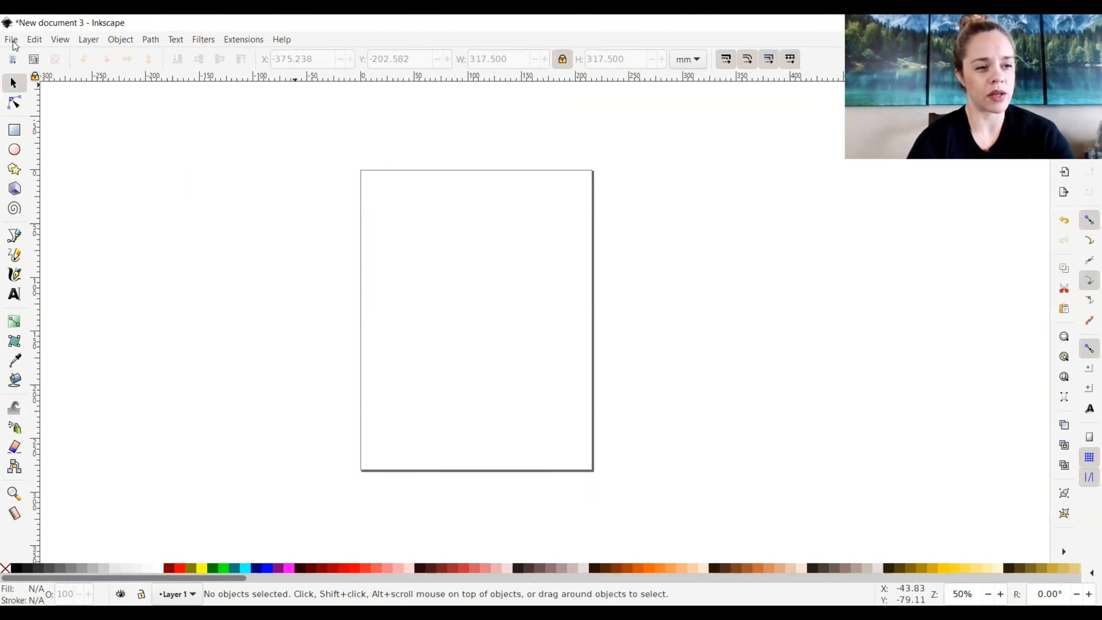
pyautogui.click(11, 39)
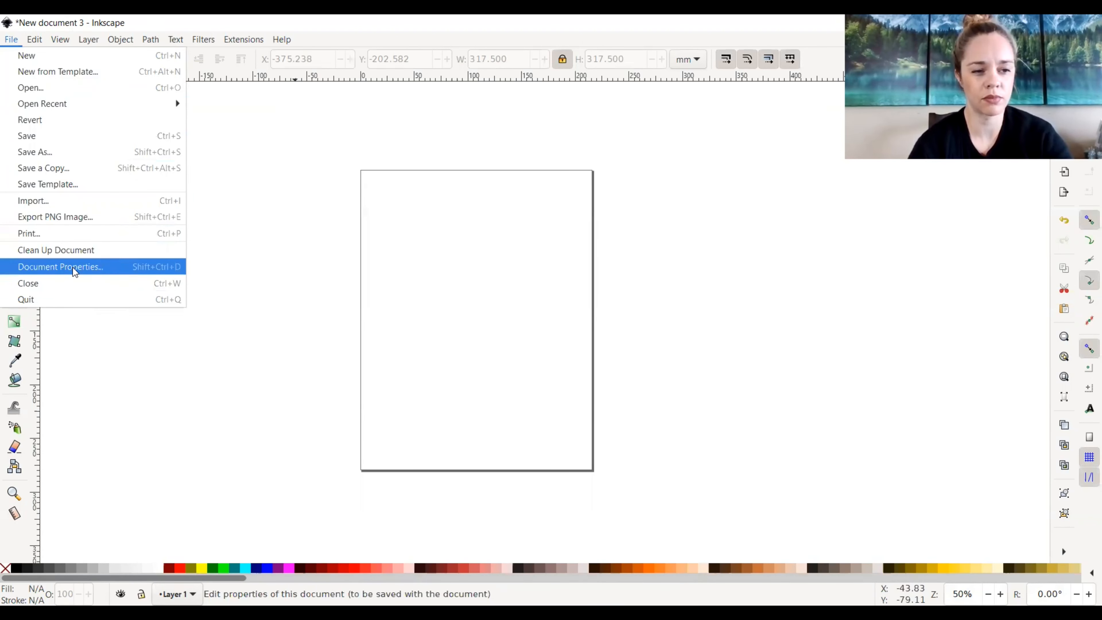
# Show Document Properties on the Page settings, currently US Letter 8.5 × 11 in portrait.
pyautogui.click(59, 267)
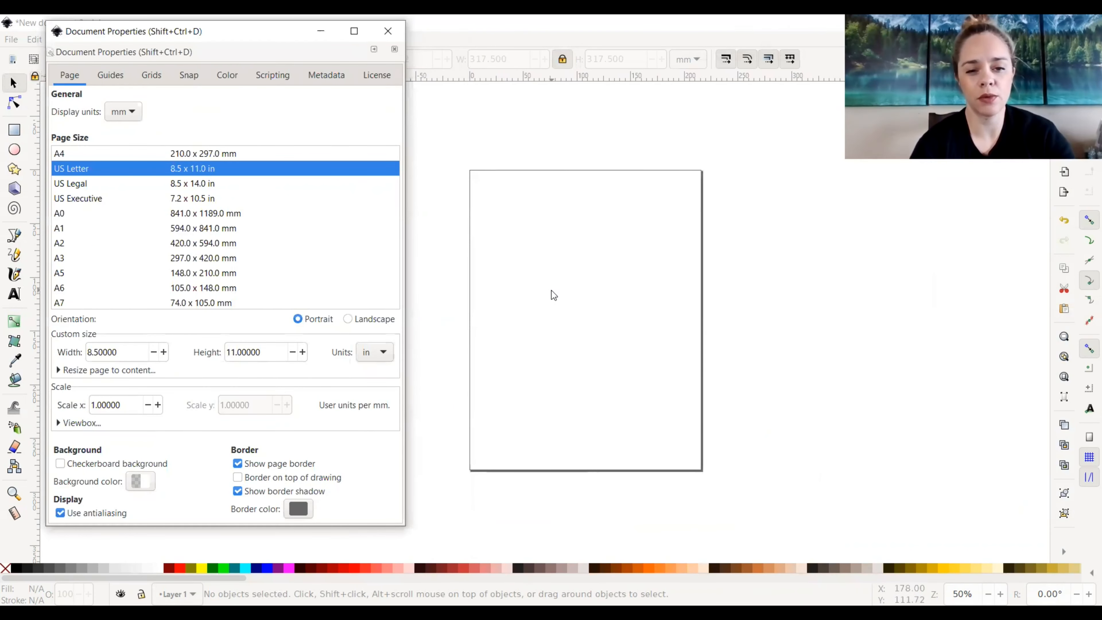
pyautogui.moveTo(591, 294)
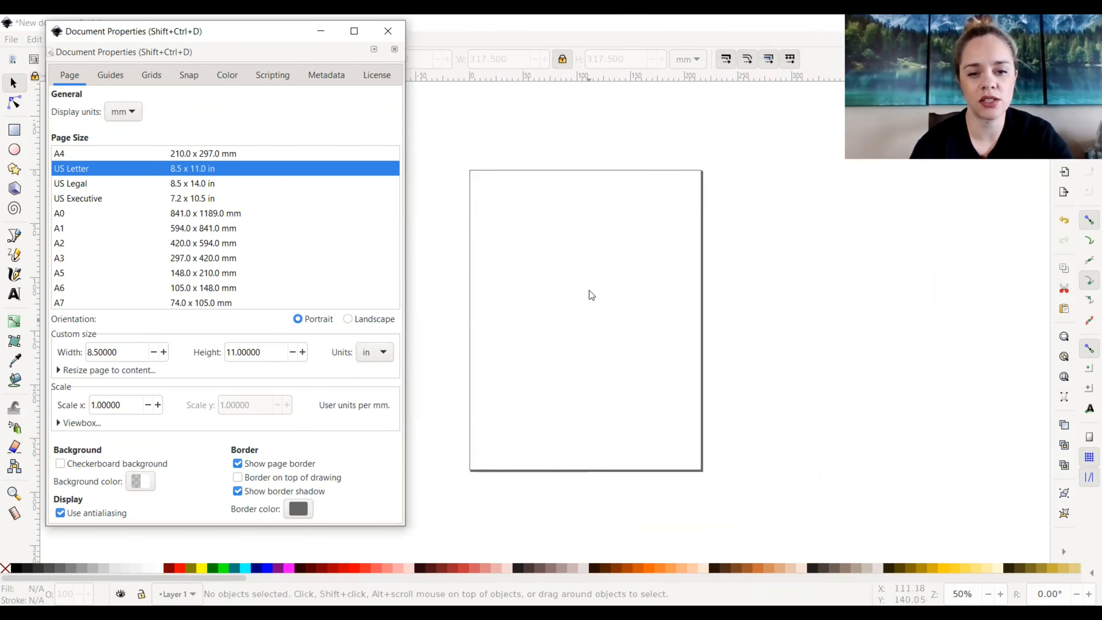
pyautogui.moveTo(567, 331)
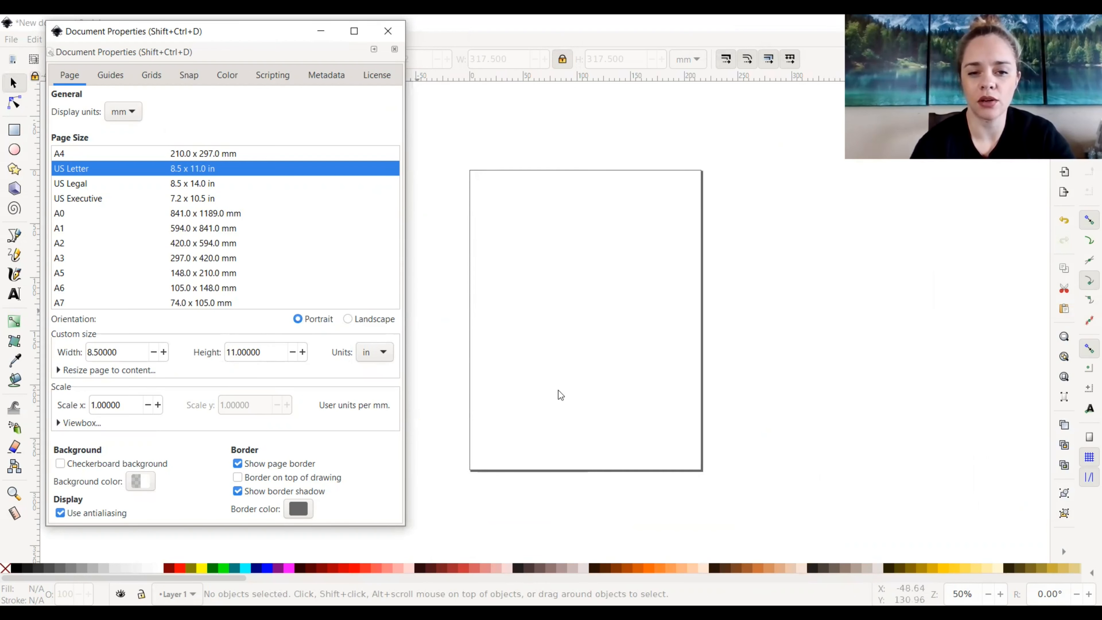
pyautogui.moveTo(694, 324)
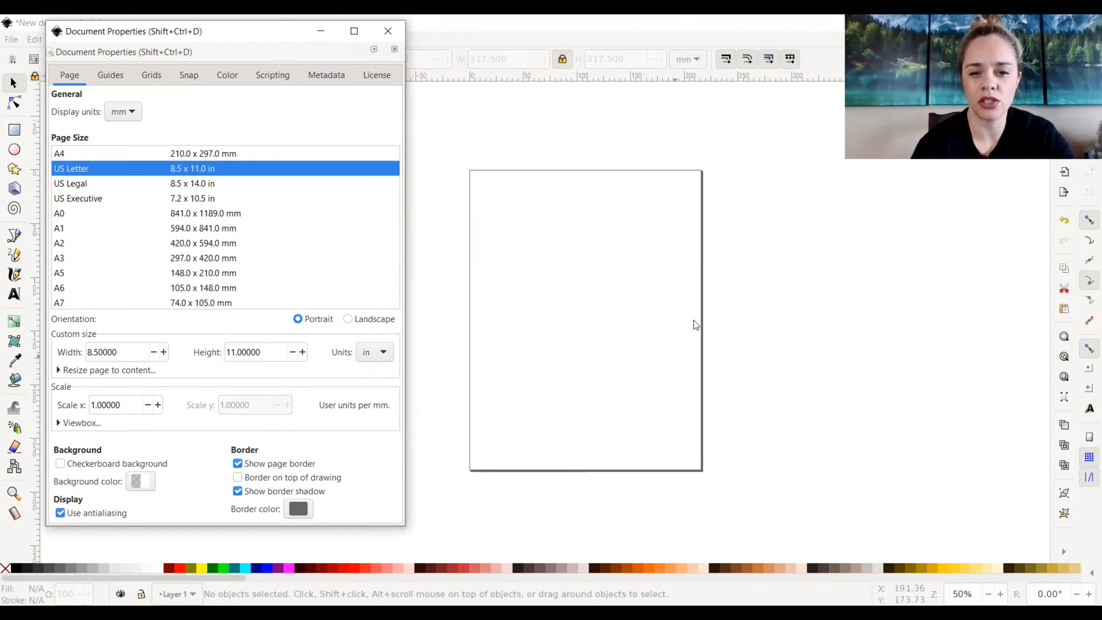
pyautogui.moveTo(720, 276)
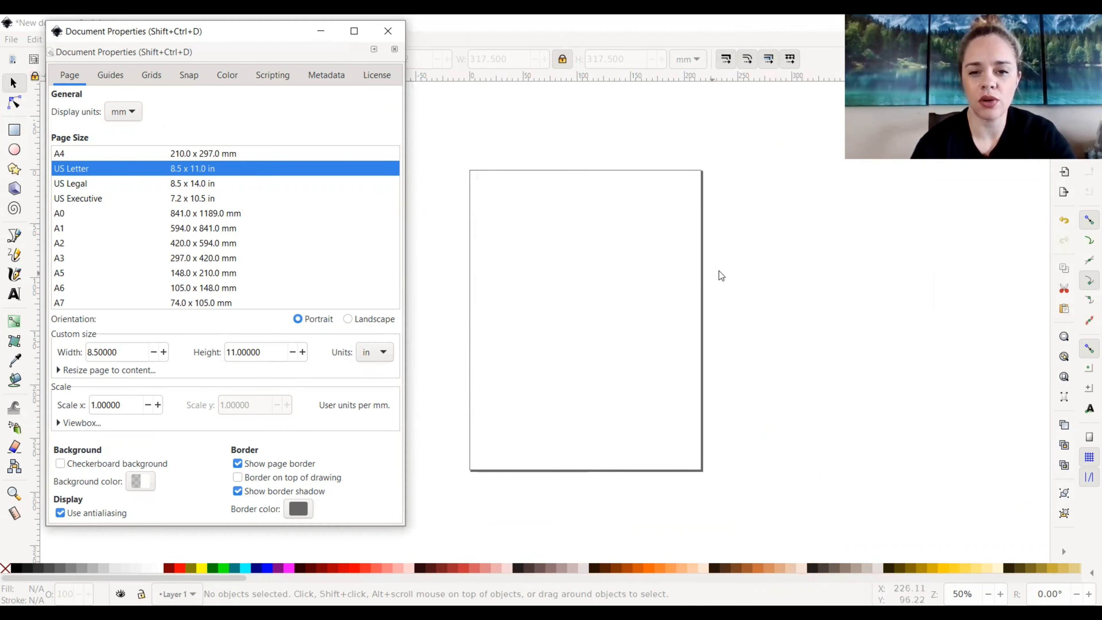
pyautogui.moveTo(650, 379)
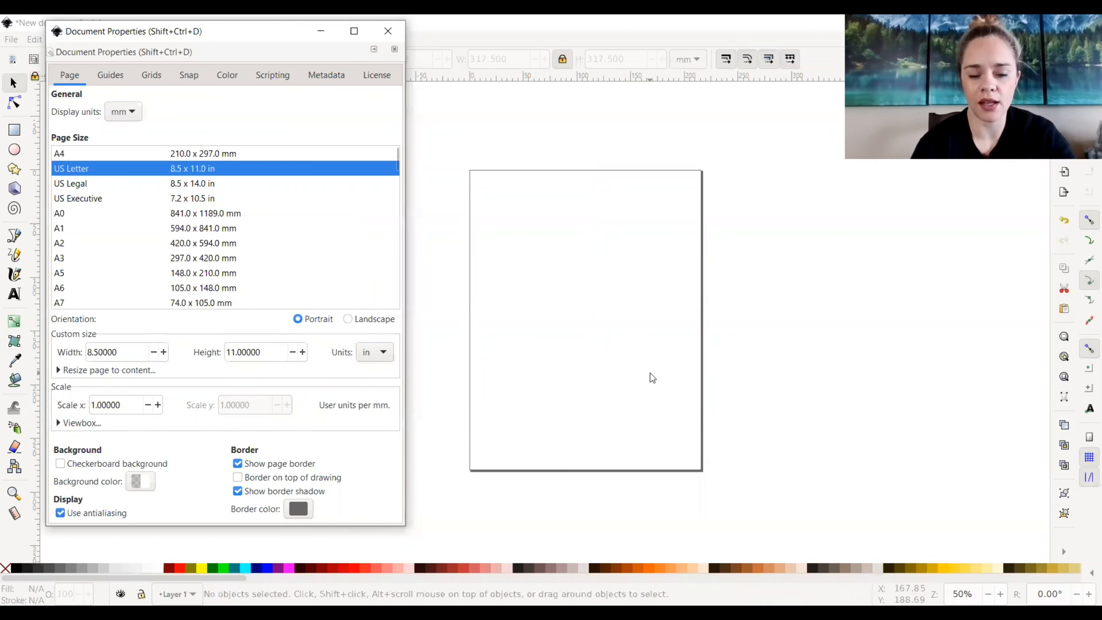
pyautogui.moveTo(625, 359)
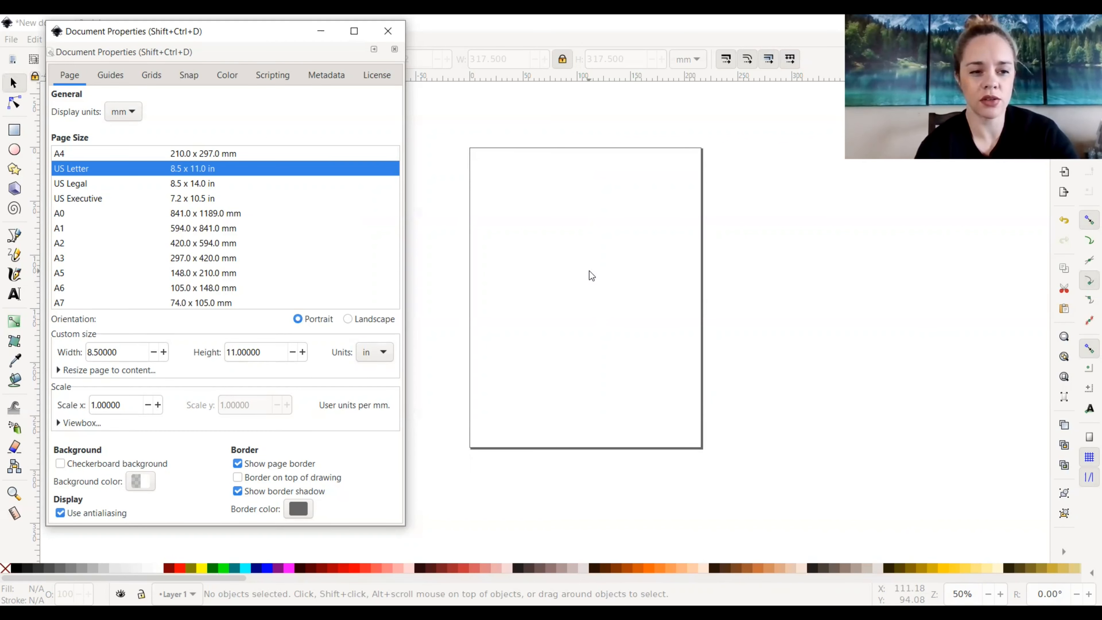
pyautogui.moveTo(562, 228)
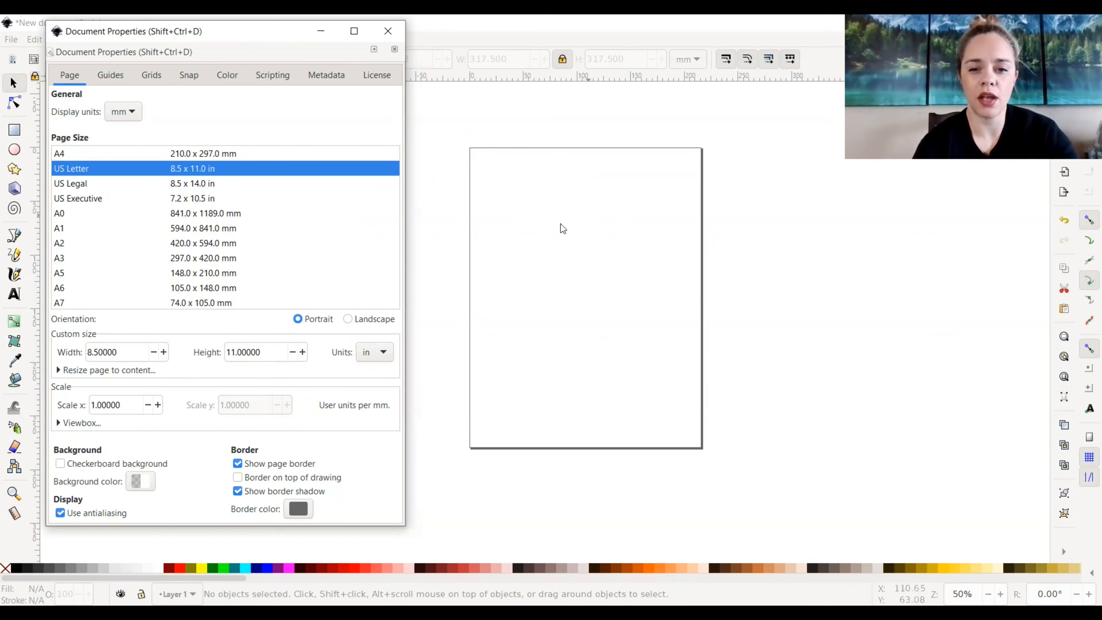
pyautogui.moveTo(511, 304)
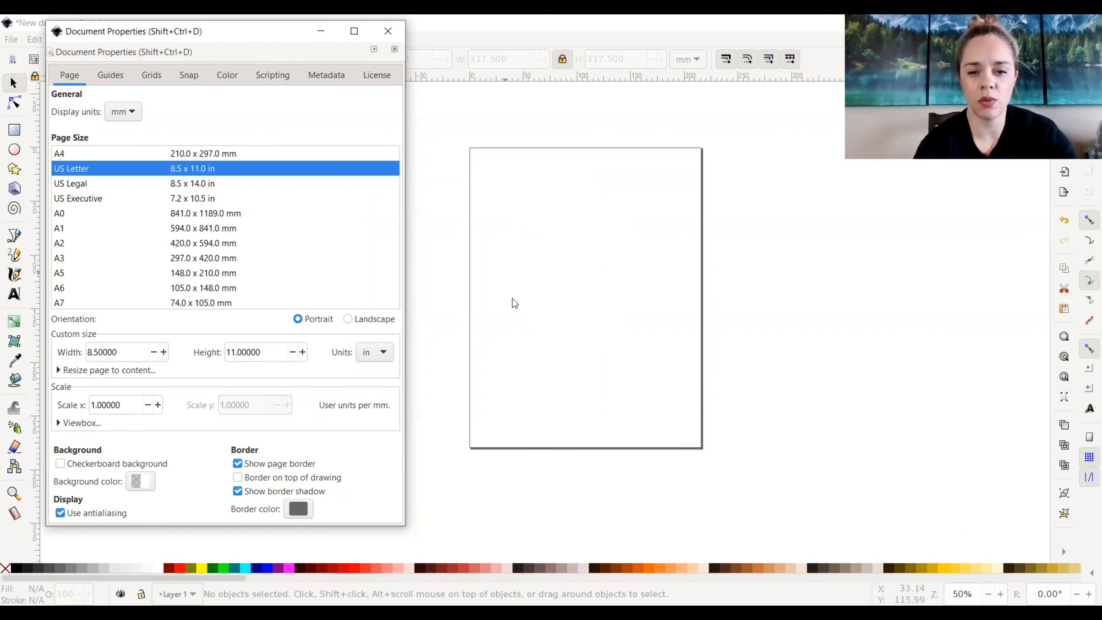
pyautogui.moveTo(604, 289)
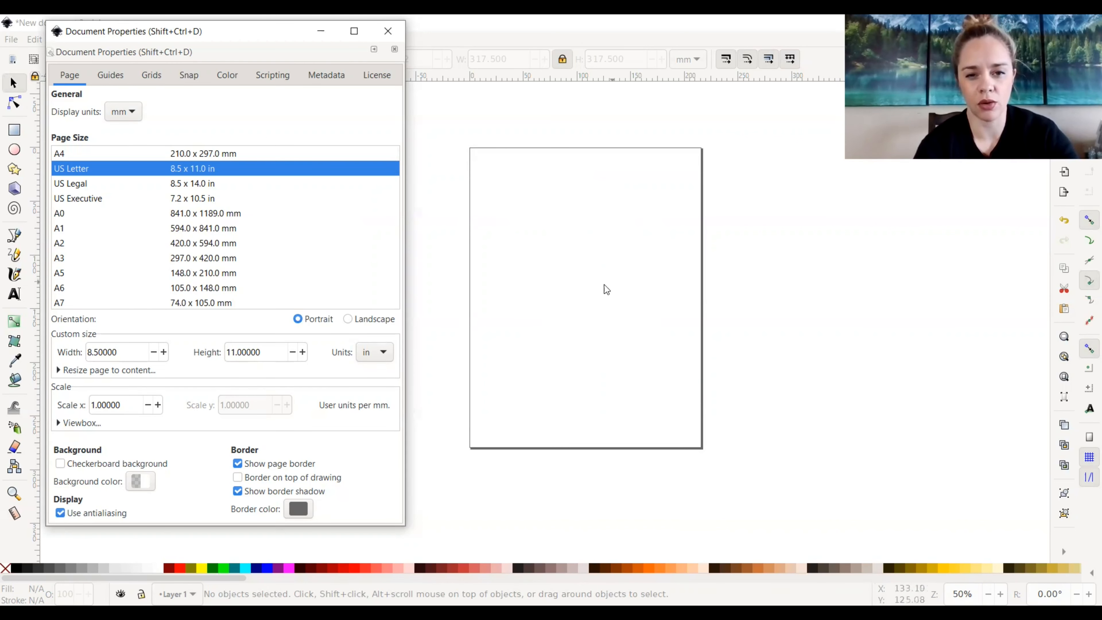
pyautogui.moveTo(595, 298)
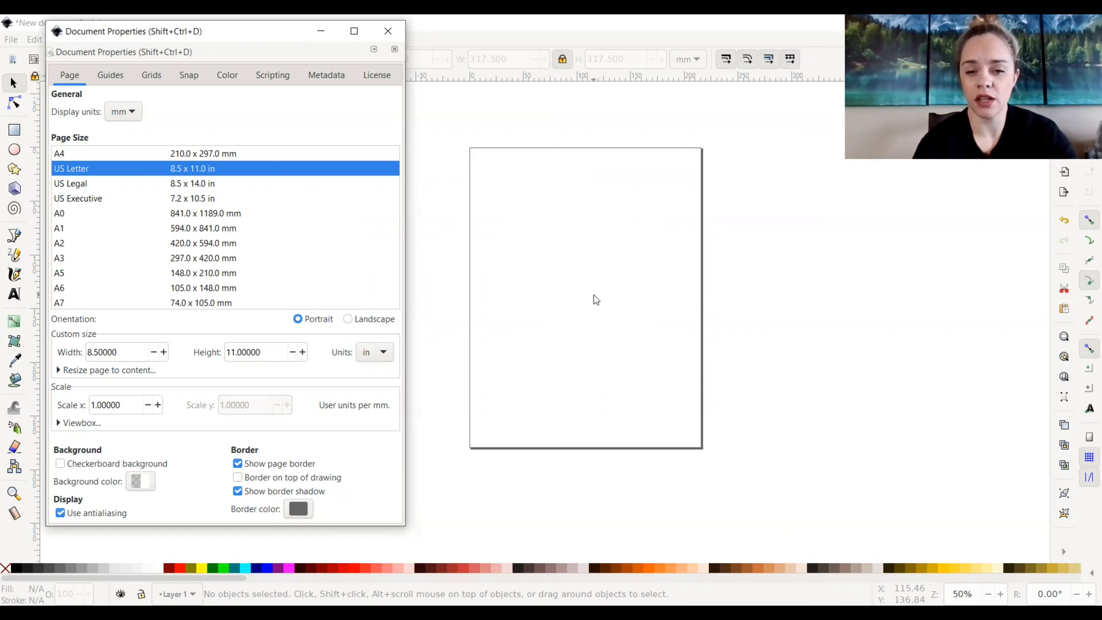
pyautogui.moveTo(649, 270)
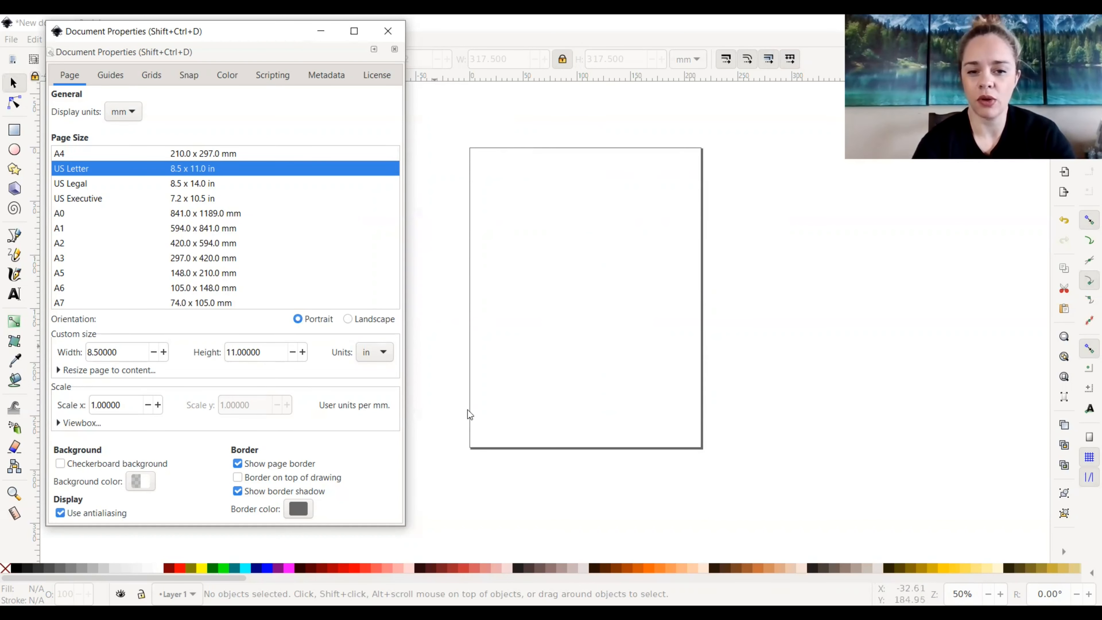
pyautogui.moveTo(620, 119)
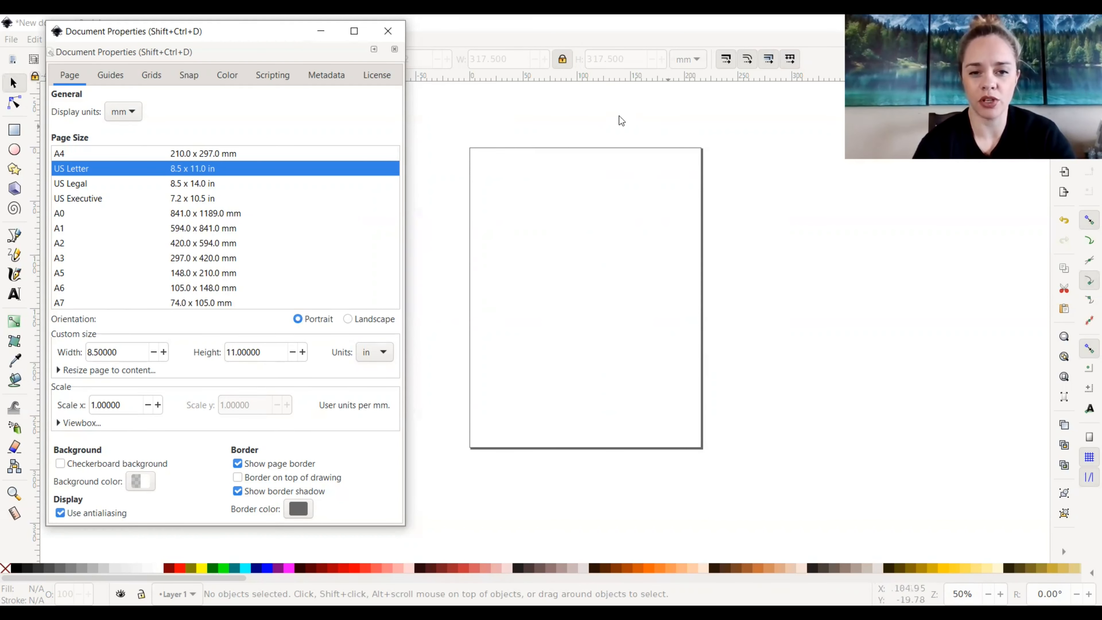
pyautogui.moveTo(292, 313)
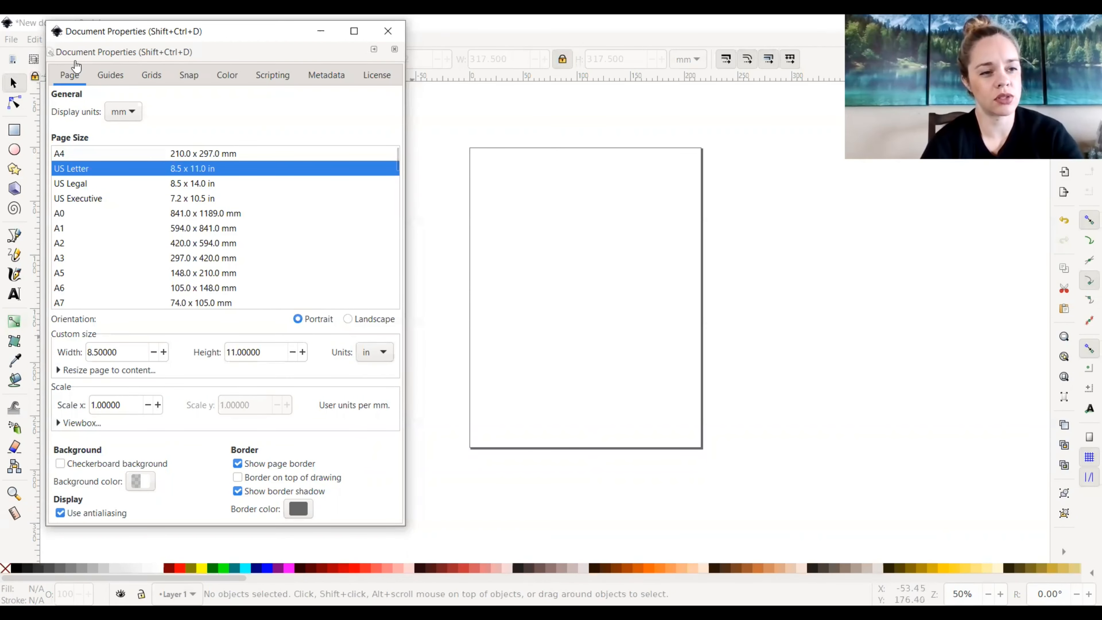
pyautogui.click(109, 353)
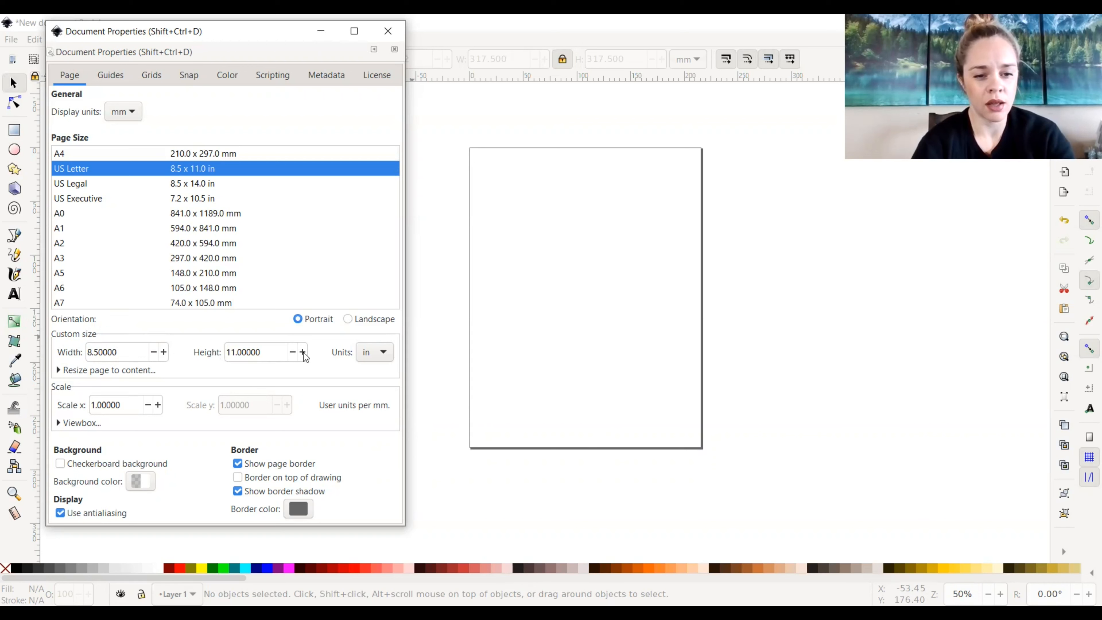
# Set a custom landscape page of width 19 and height 11 in inches.
pyautogui.click(374, 352)
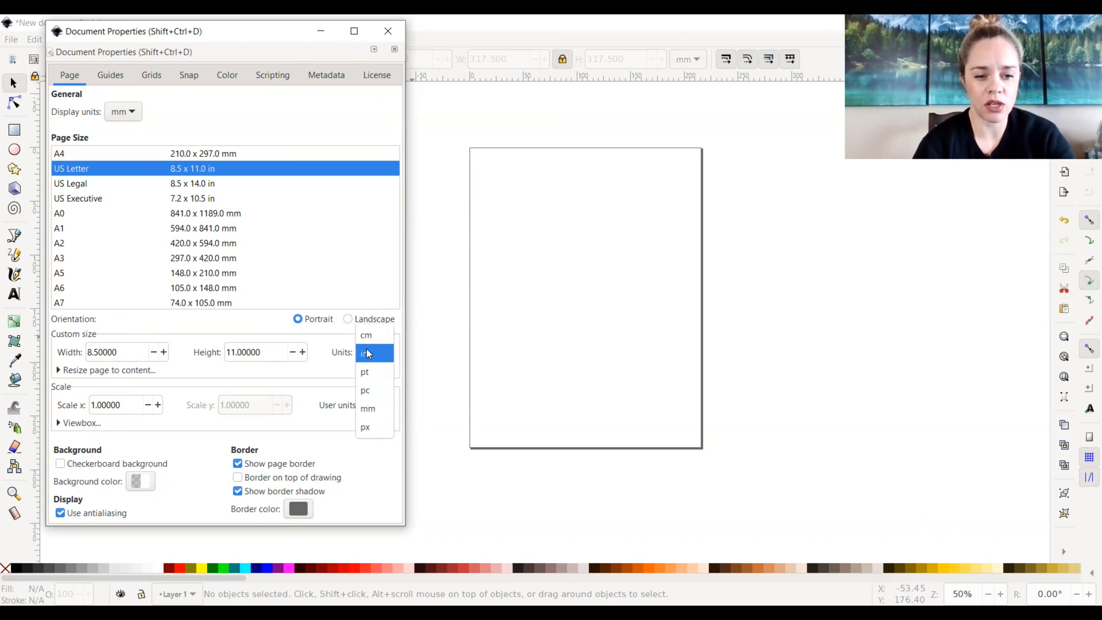
pyautogui.click(366, 354)
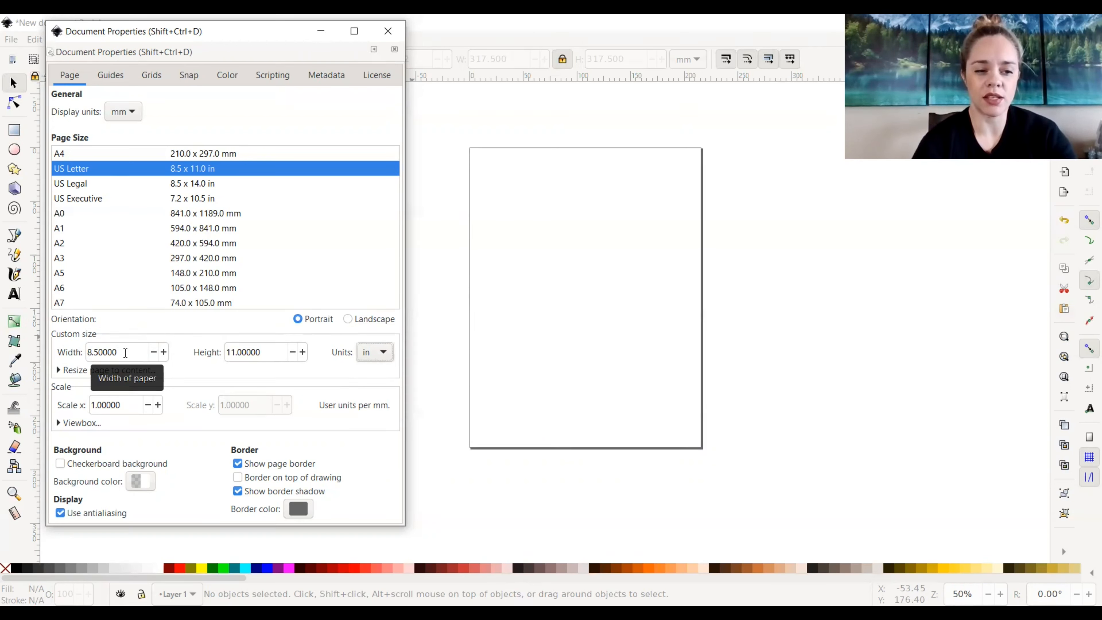
pyautogui.write('19')
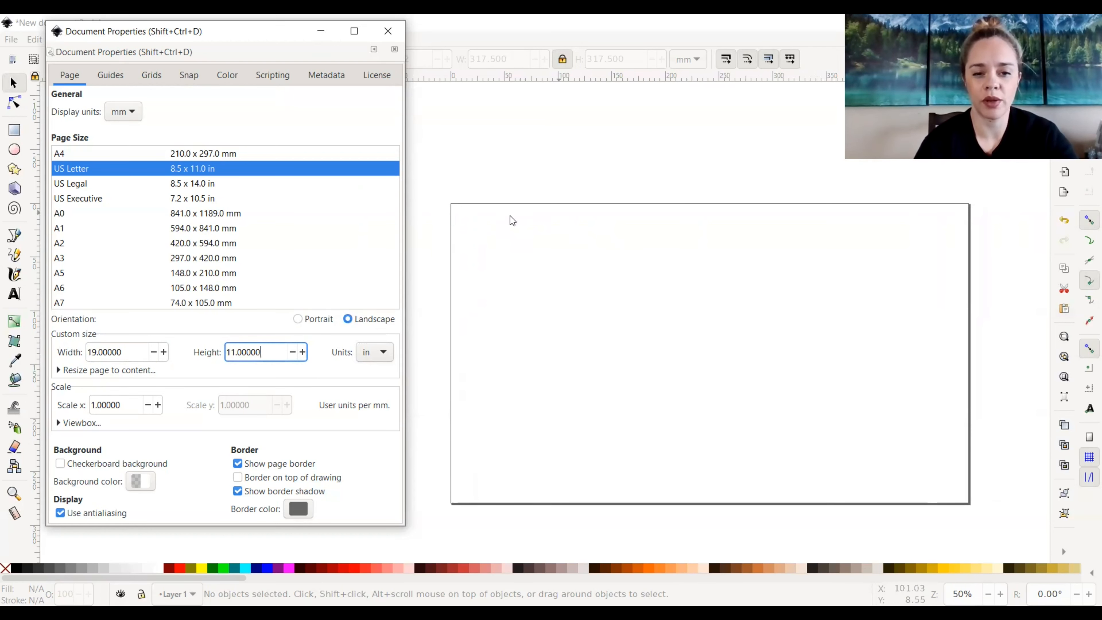
pyautogui.moveTo(462, 229)
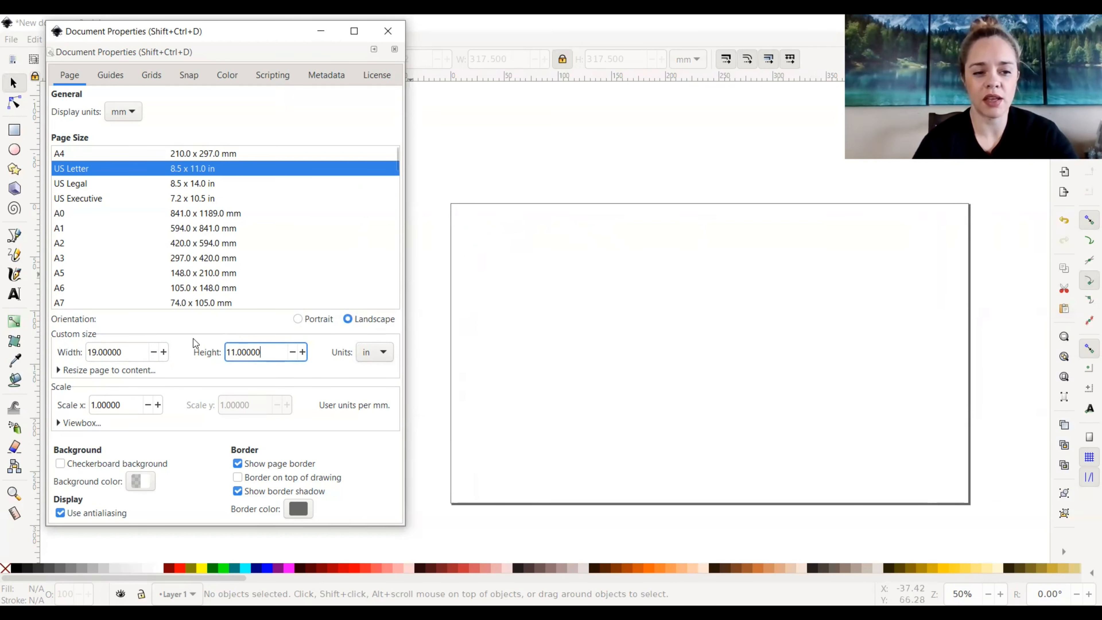
pyautogui.moveTo(609, 303)
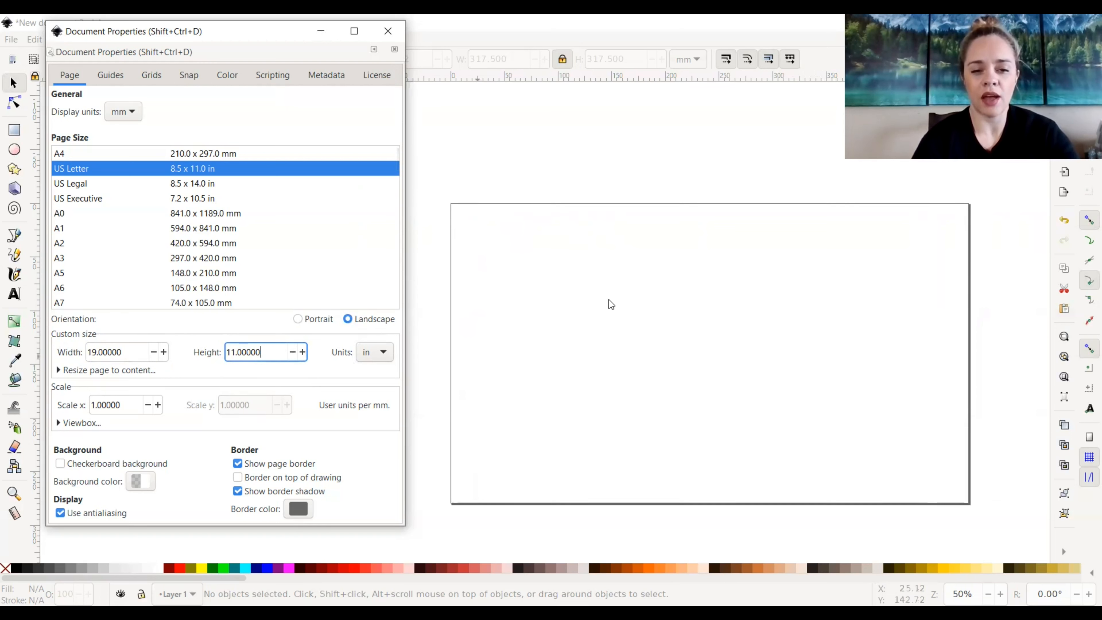
pyautogui.moveTo(620, 429)
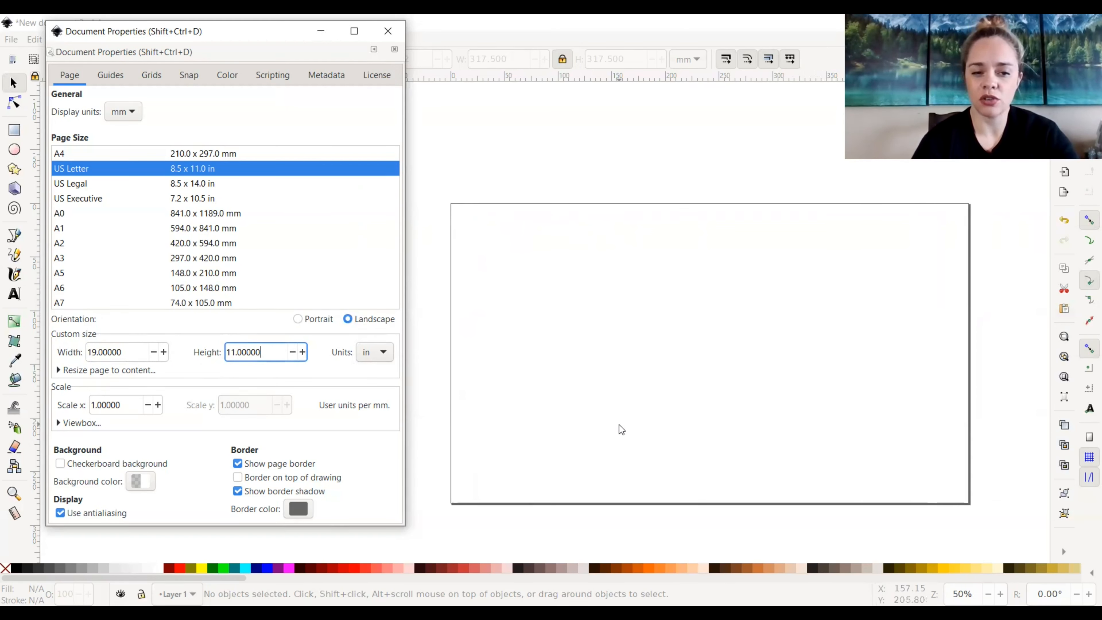
pyautogui.moveTo(526, 312)
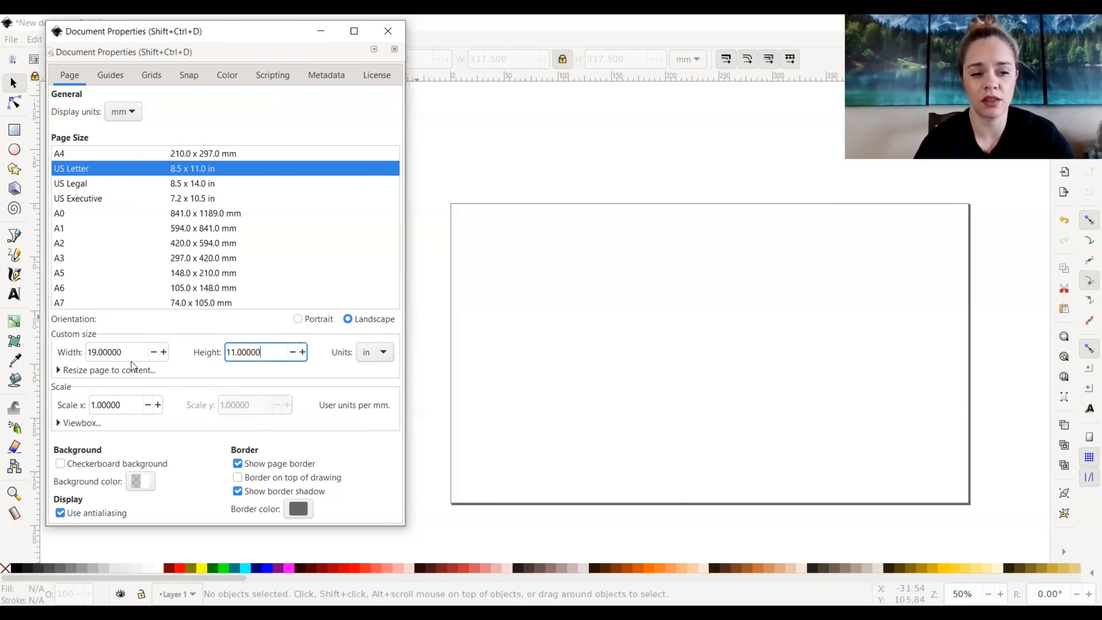
pyautogui.moveTo(202, 392)
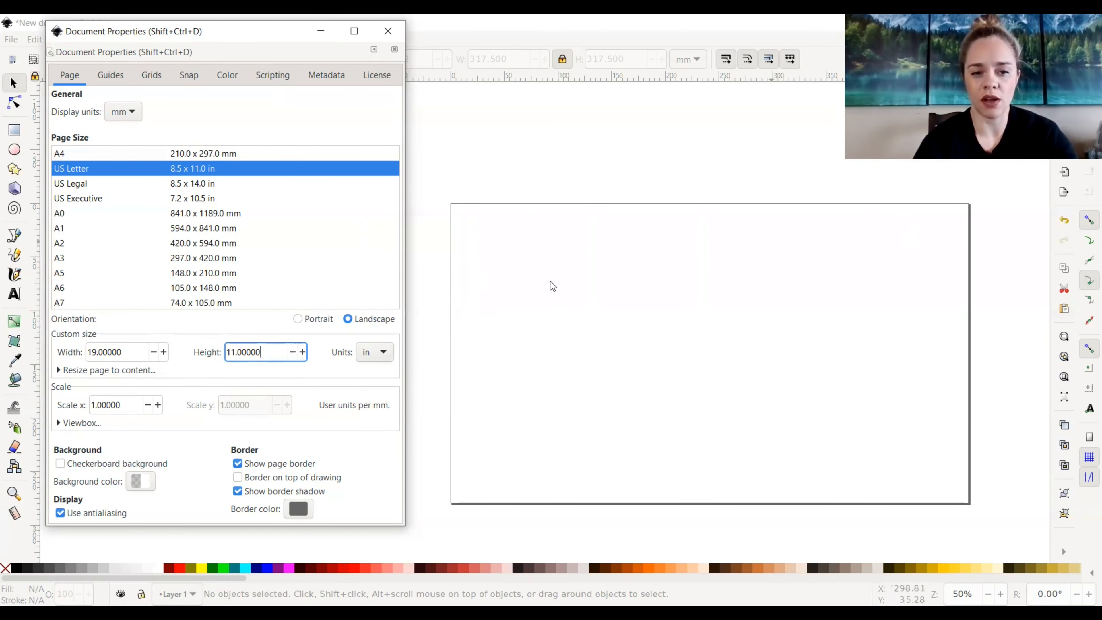
pyautogui.moveTo(412, 98)
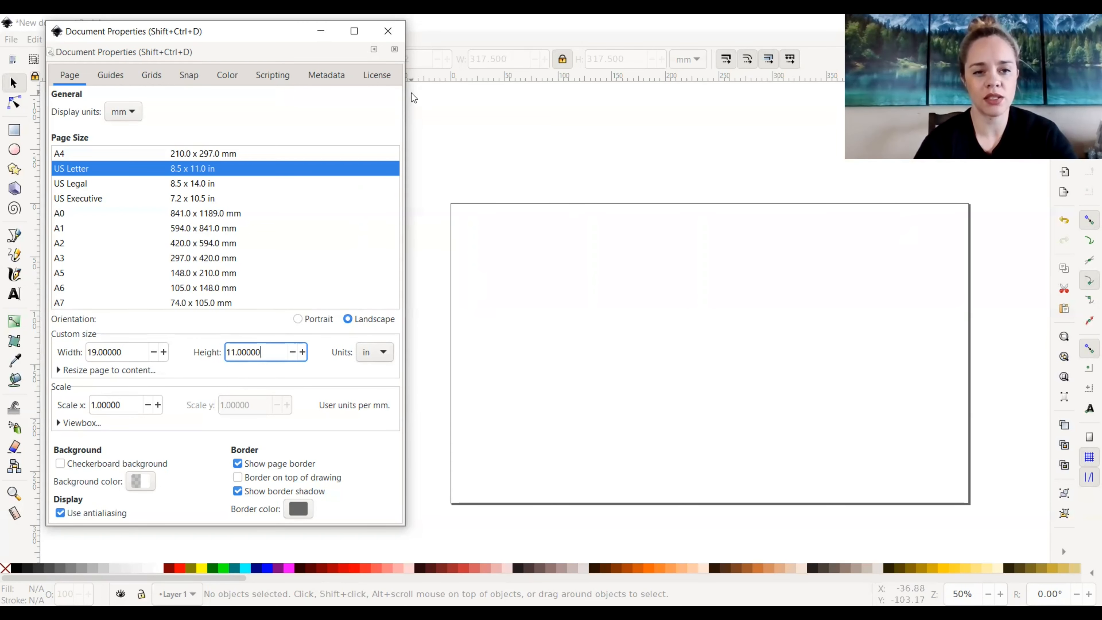
pyautogui.moveTo(388, 32)
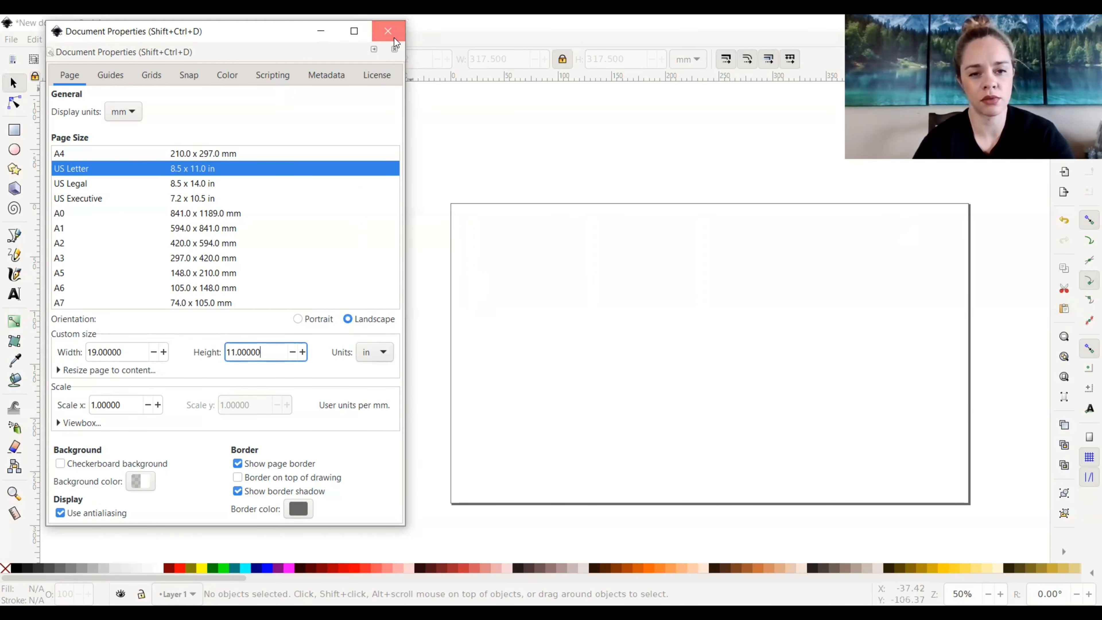
# Close Document Properties, leaving the blank 19 × 11 in landscape page on the canvas.
pyautogui.click(387, 30)
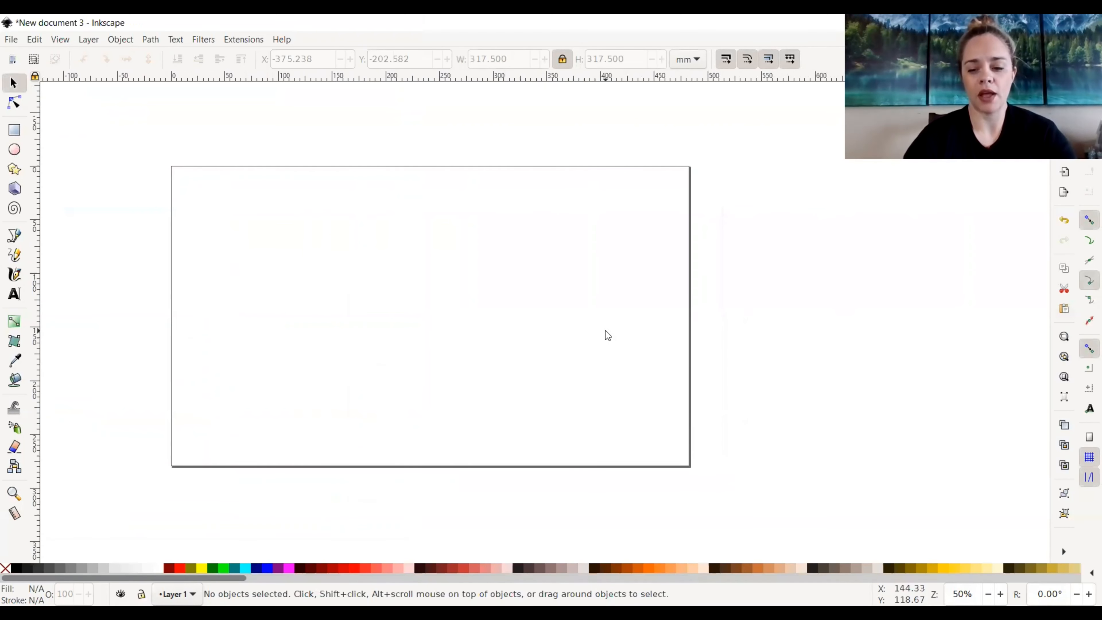
pyautogui.scroll(-3)
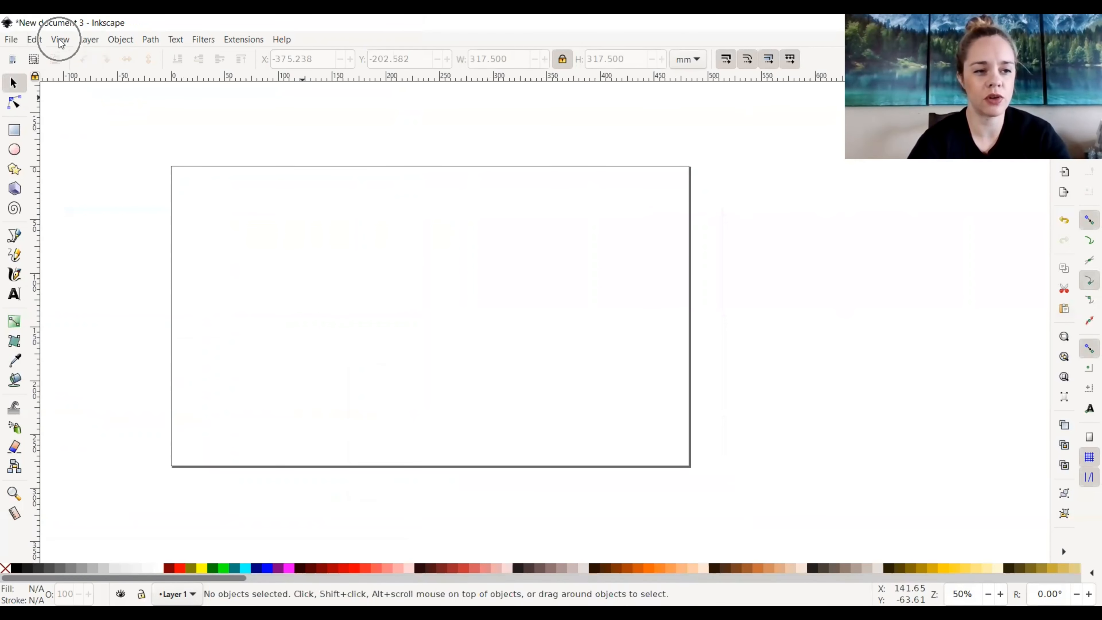
pyautogui.click(60, 39)
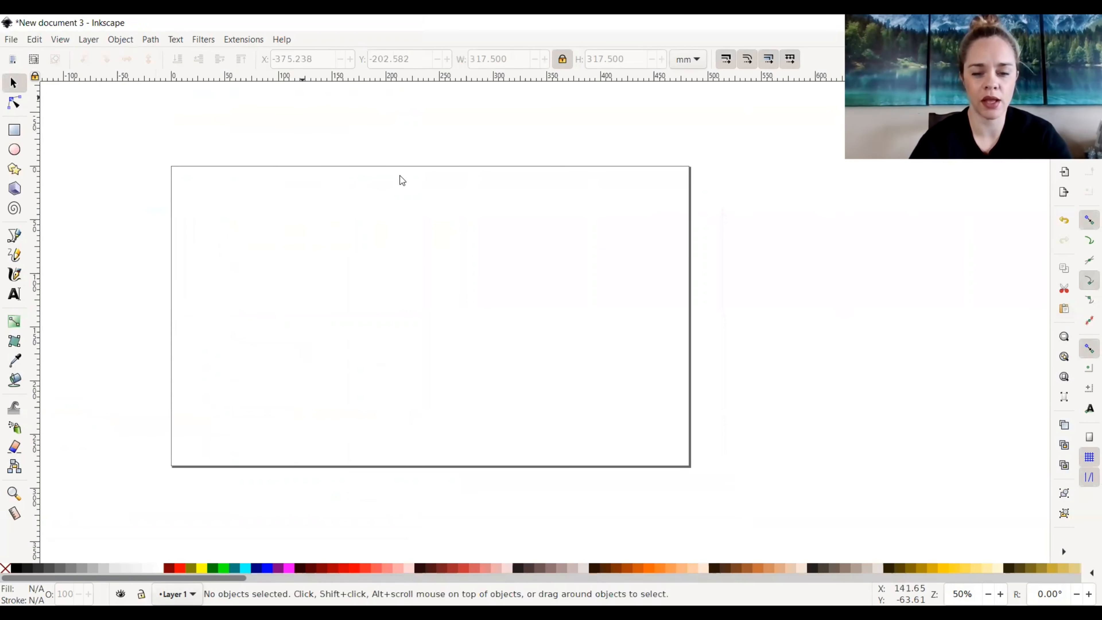
pyautogui.moveTo(429, 289)
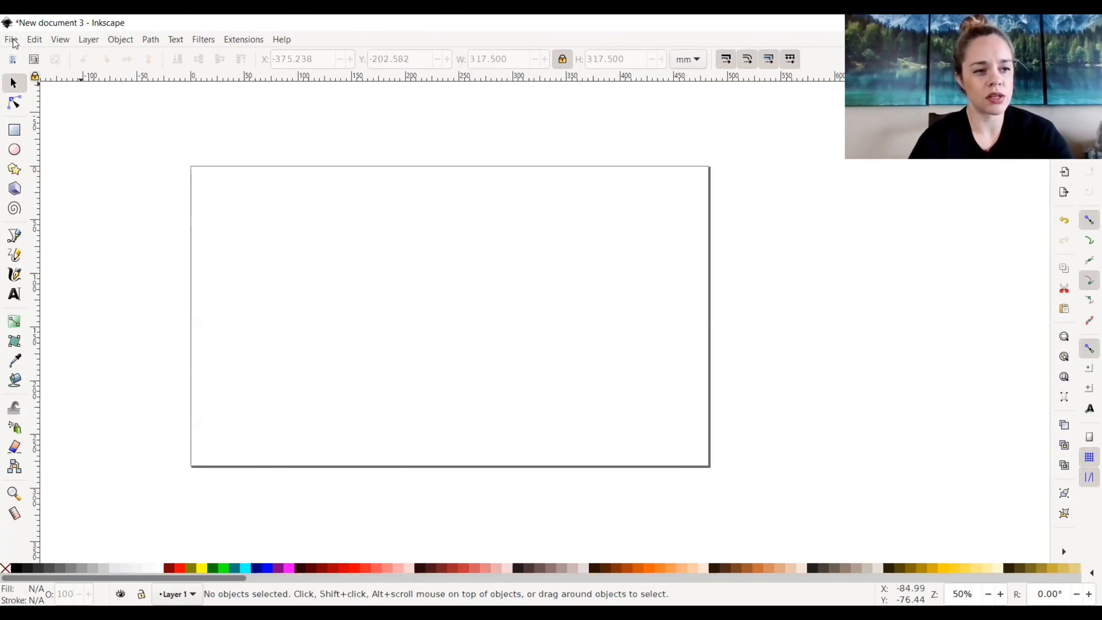
# Show the File menu and highlight the Open command among the save options.
pyautogui.click(10, 39)
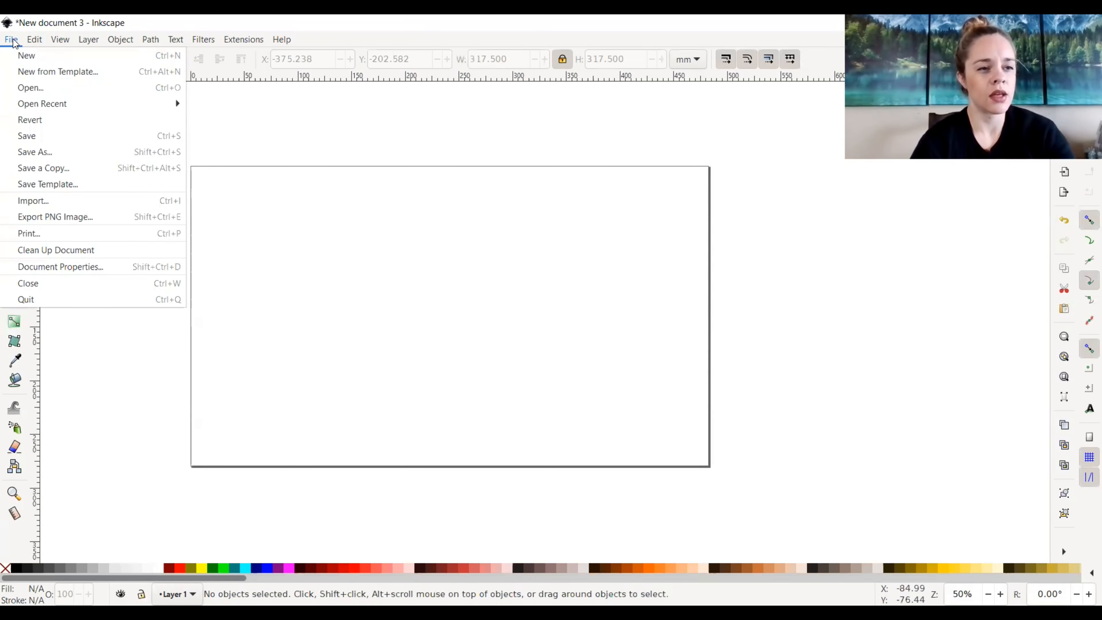
pyautogui.moveTo(31, 59)
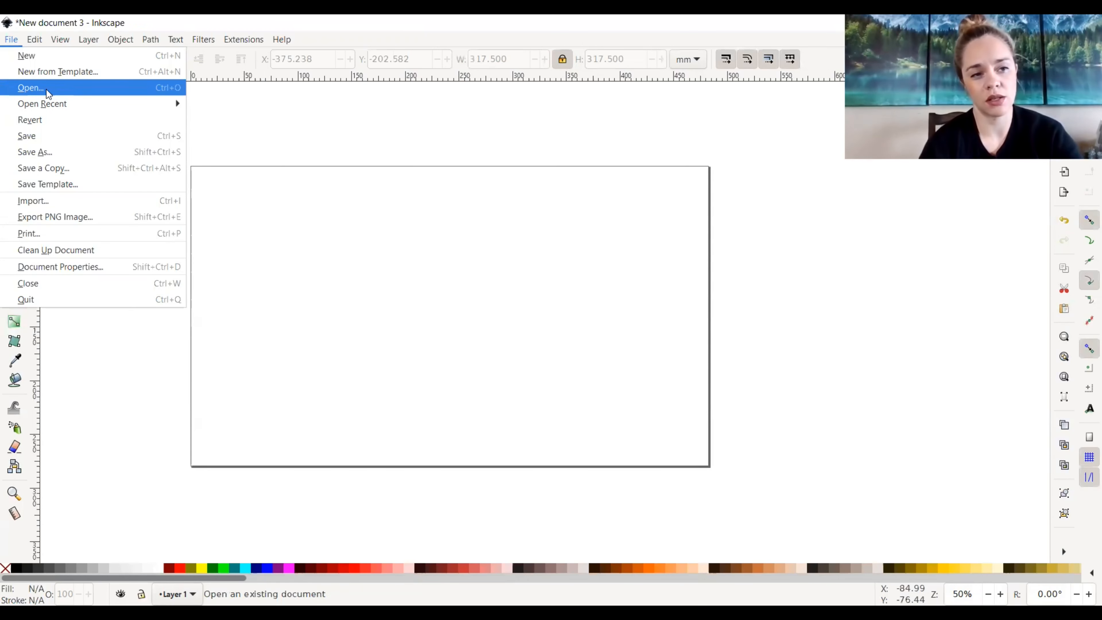
pyautogui.click(48, 93)
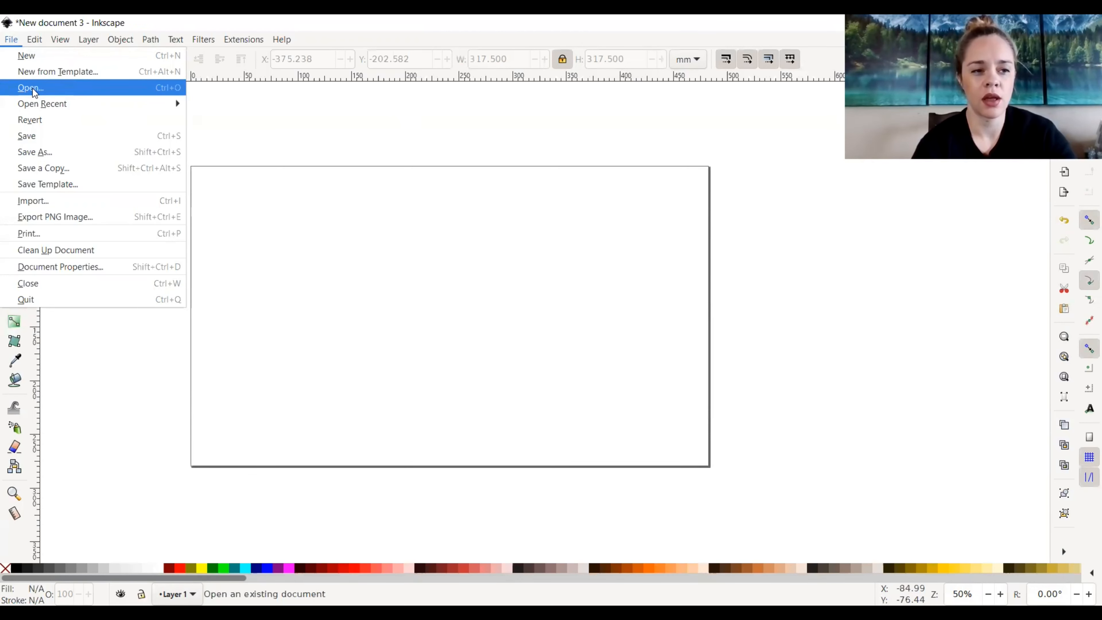
pyautogui.moveTo(57, 90)
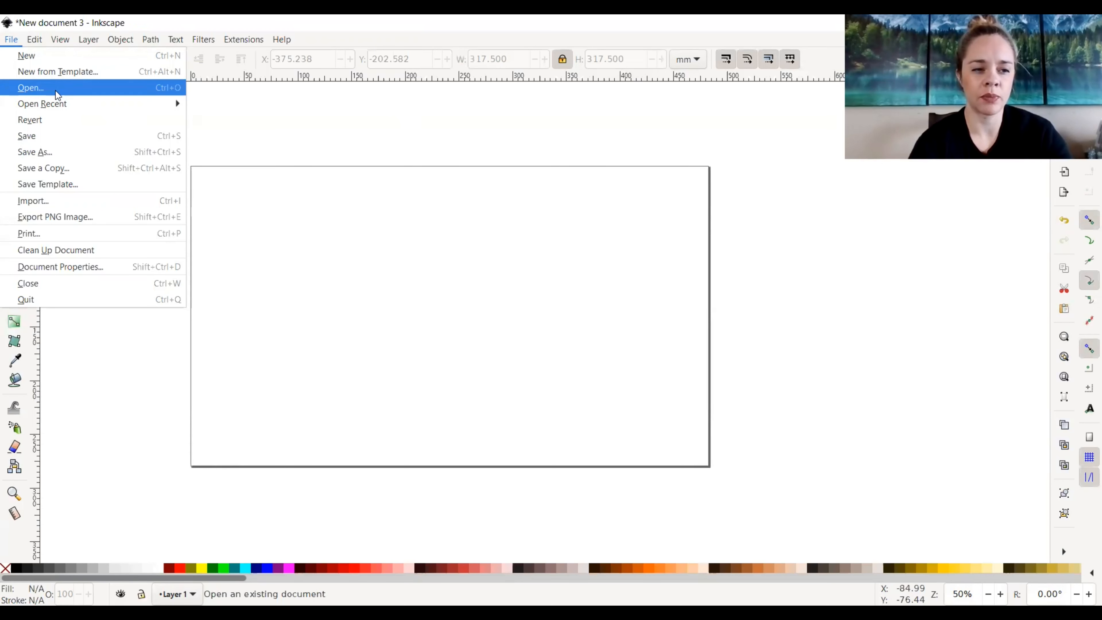
pyautogui.moveTo(41, 142)
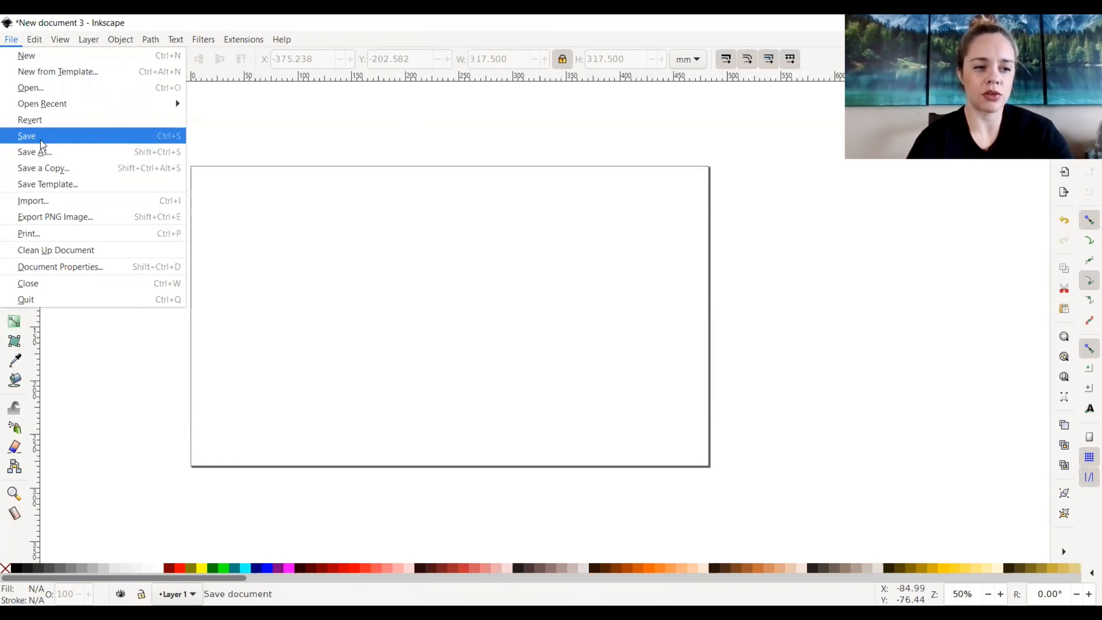
pyautogui.moveTo(59, 176)
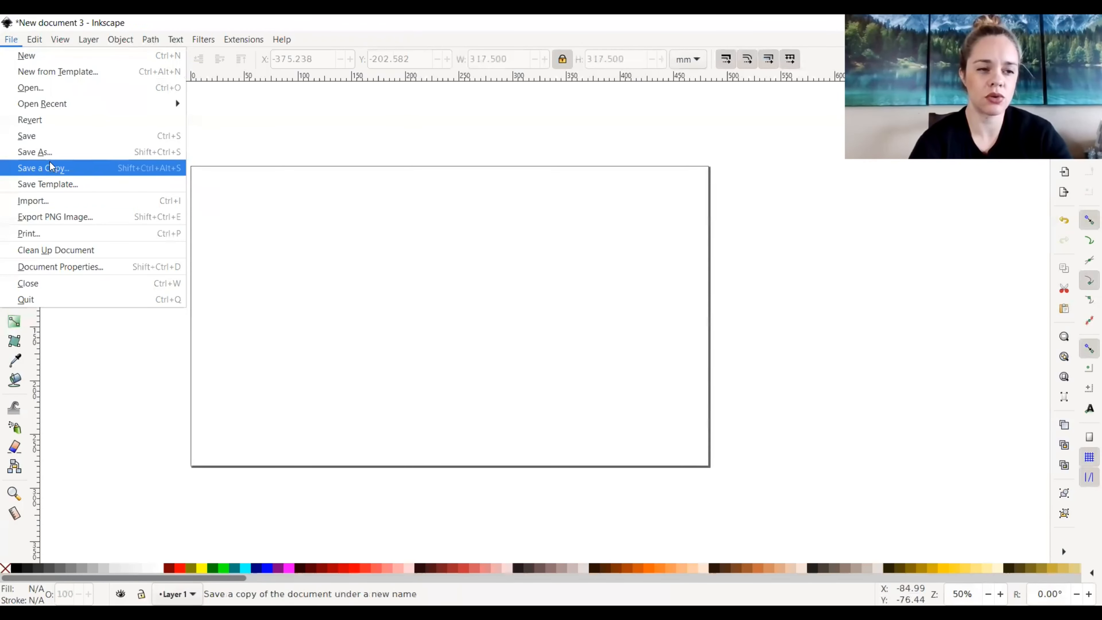
pyautogui.moveTo(38, 145)
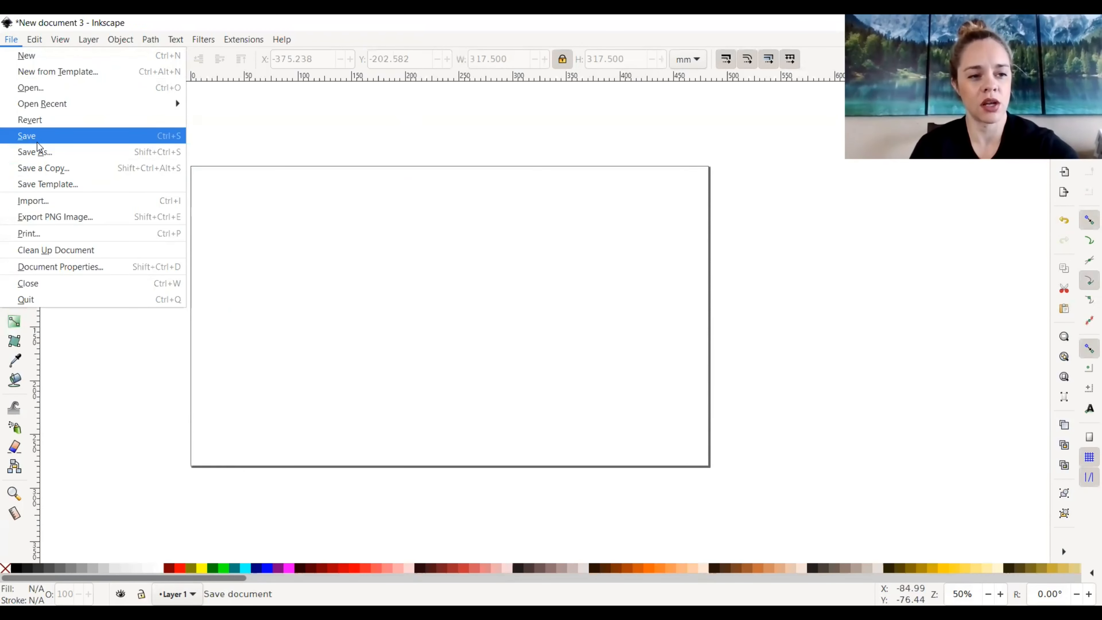
pyautogui.moveTo(52, 154)
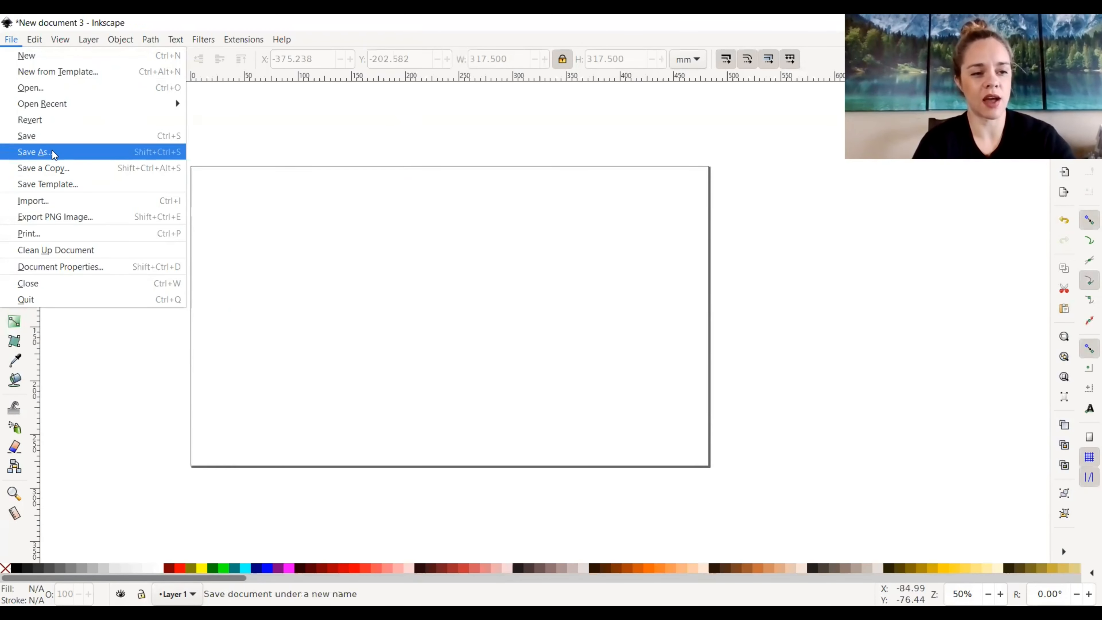
pyautogui.moveTo(50, 156)
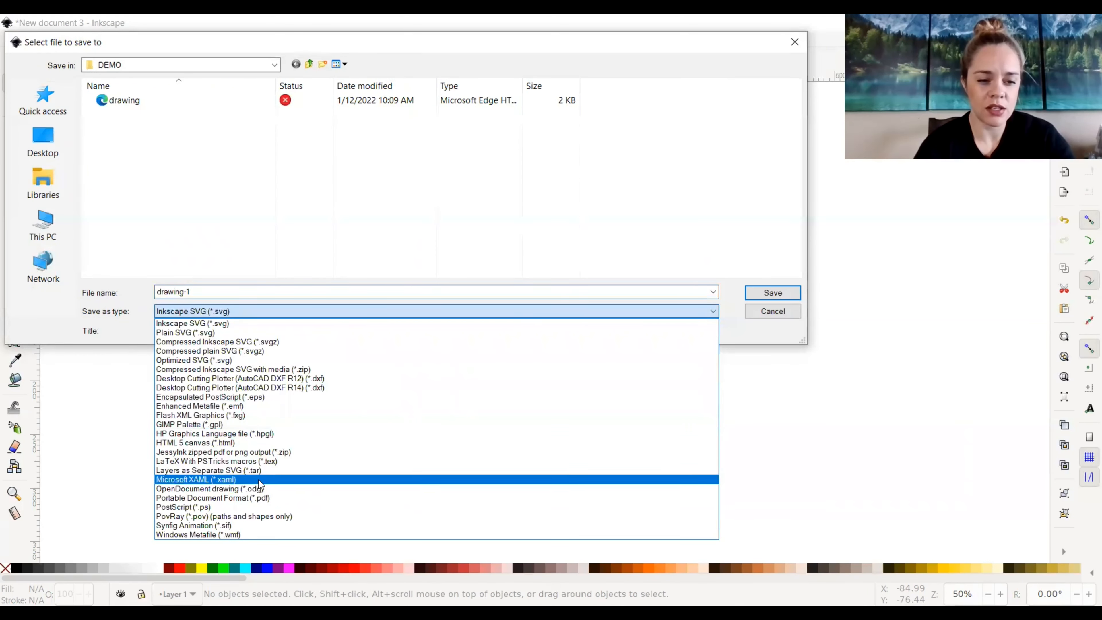
pyautogui.moveTo(253, 408)
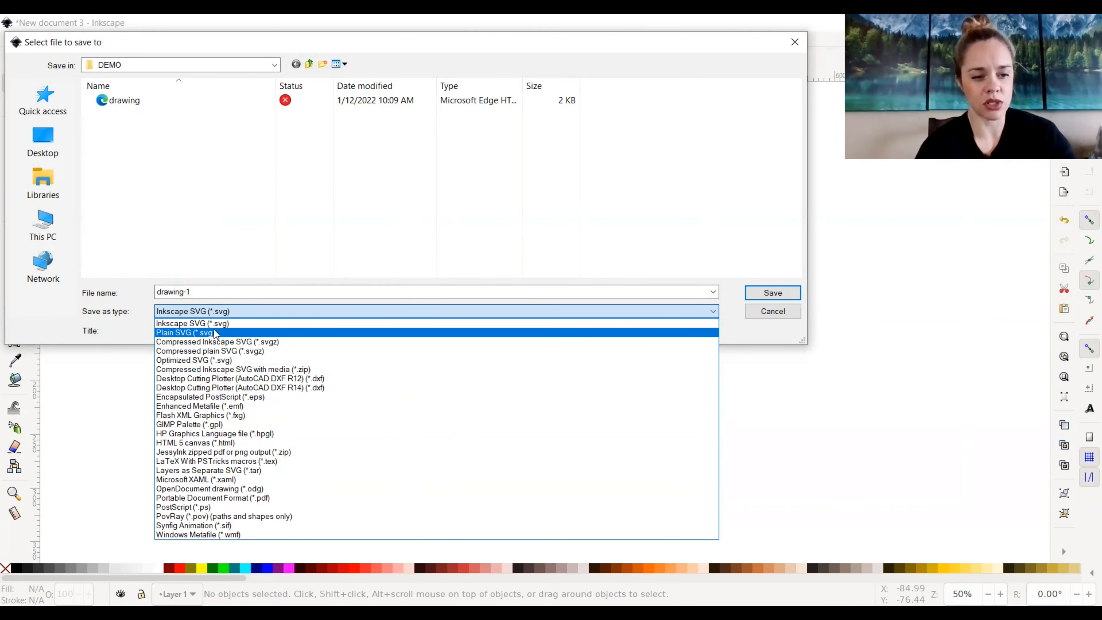
pyautogui.moveTo(200, 324)
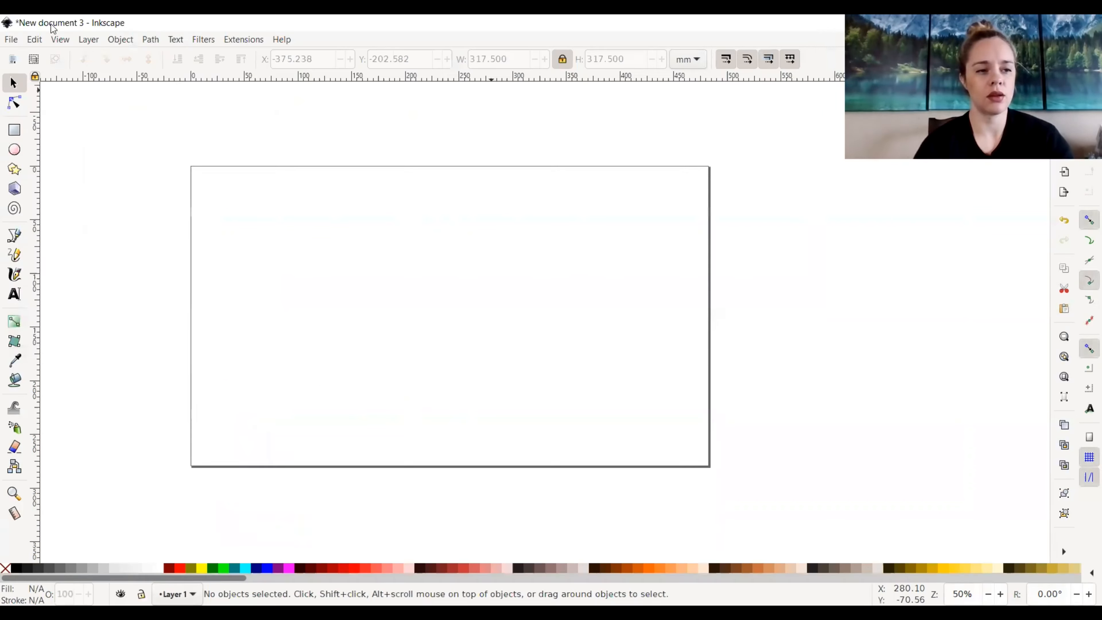
# Import the black Sun image from the DEMO folder onto the left of the page.
pyautogui.click(11, 40)
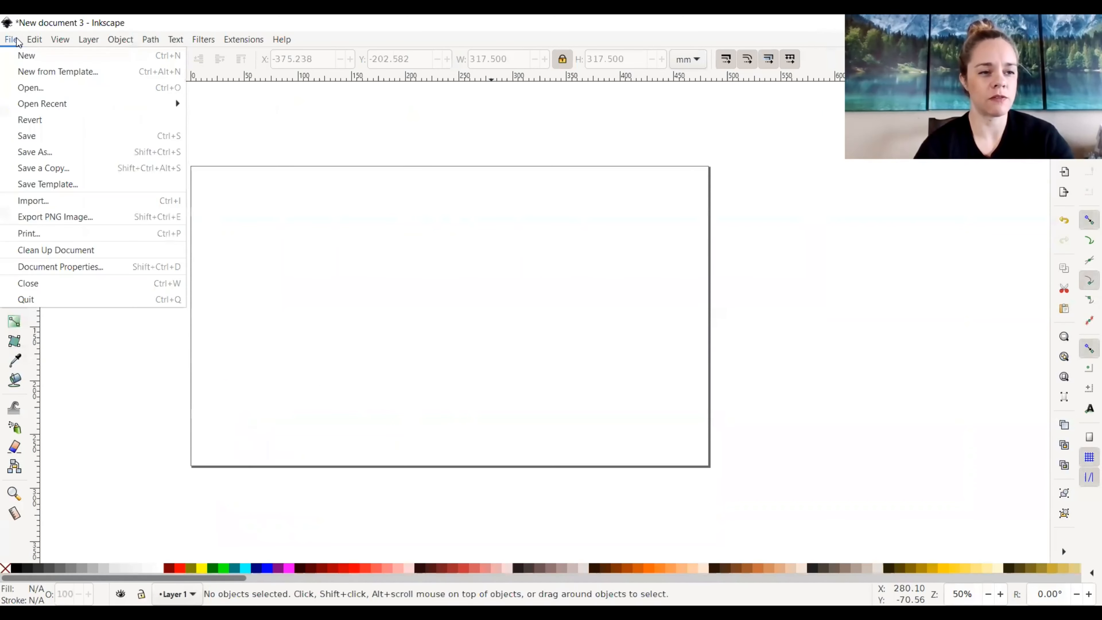
pyautogui.moveTo(38, 213)
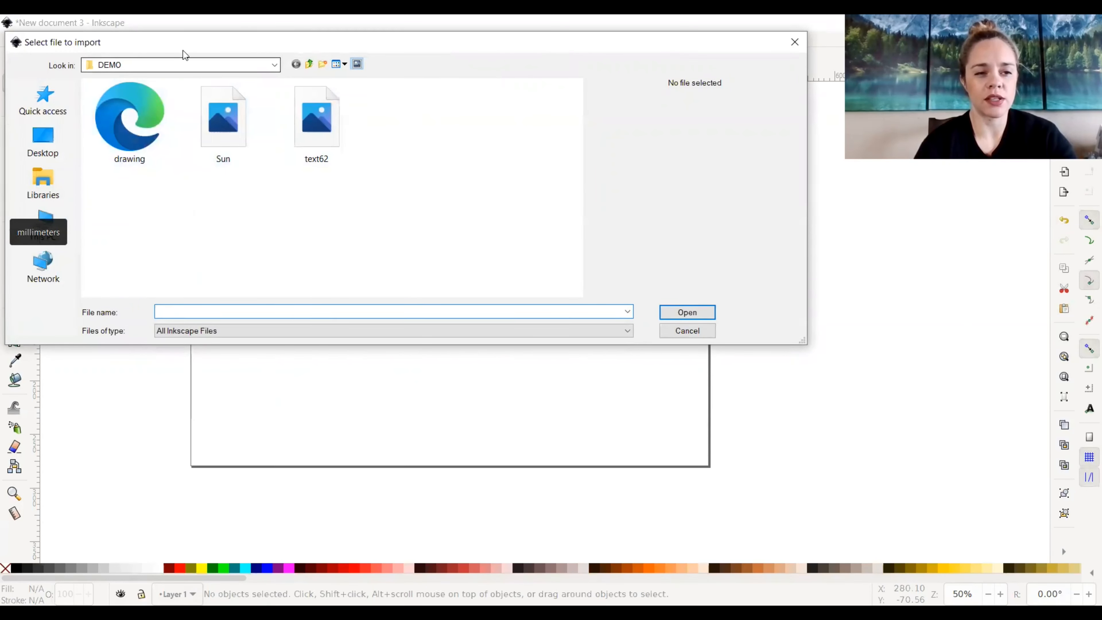
pyautogui.moveTo(209, 50)
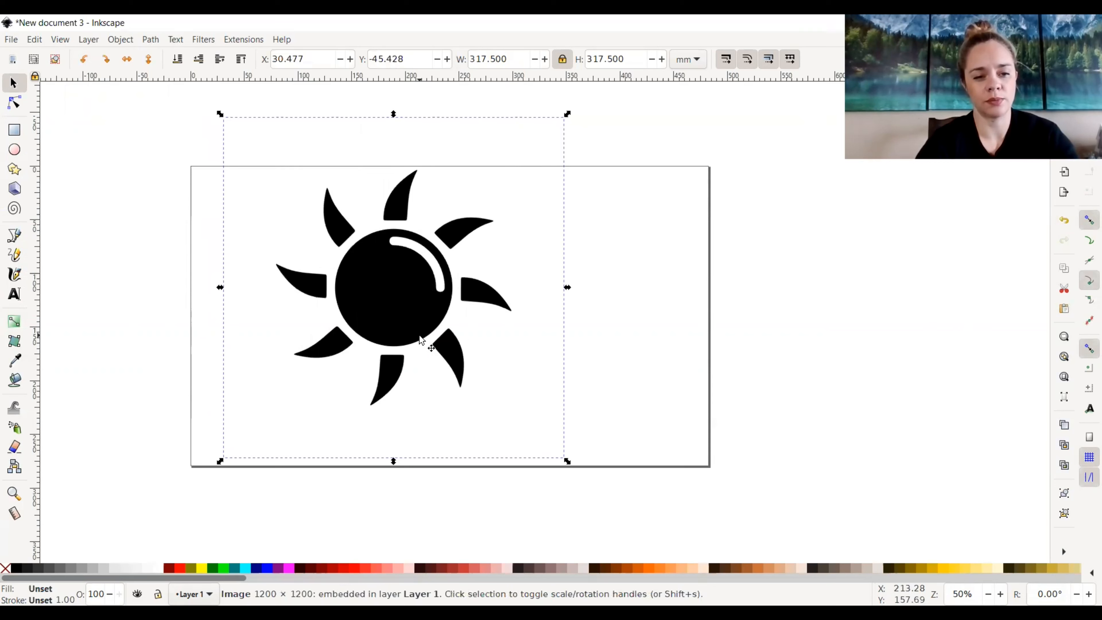
pyautogui.click(11, 40)
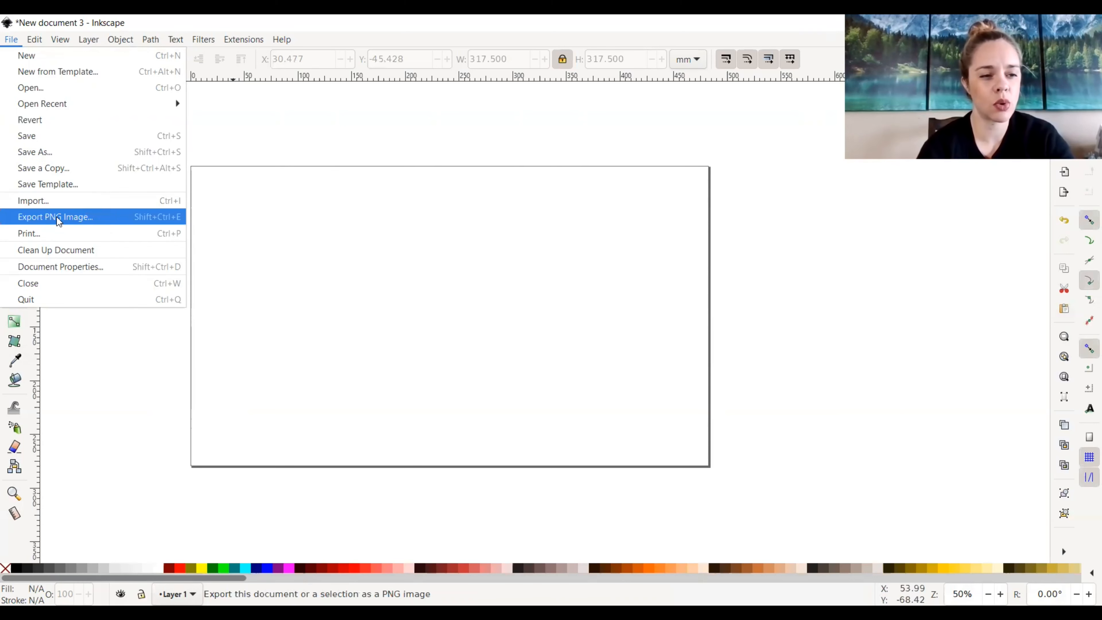
pyautogui.moveTo(93, 220)
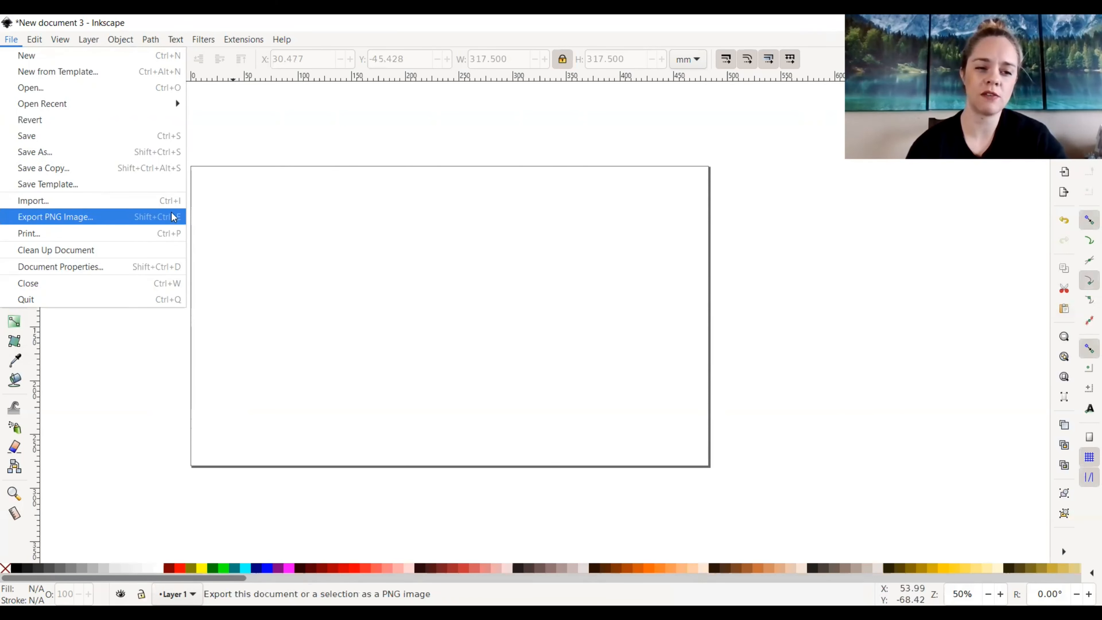
pyautogui.moveTo(189, 216)
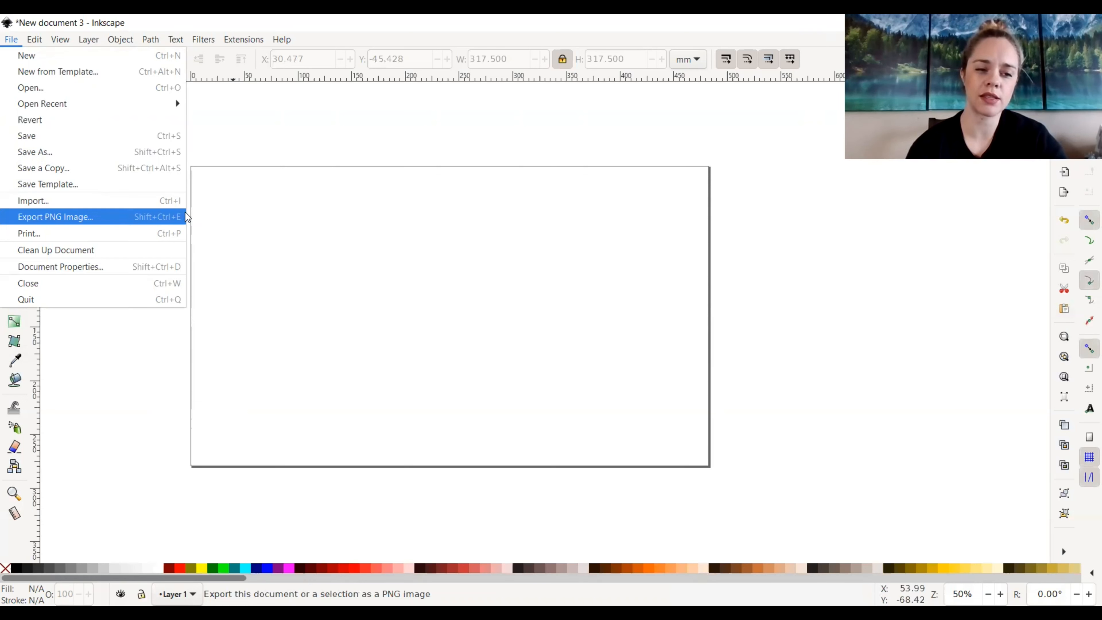
pyautogui.moveTo(182, 222)
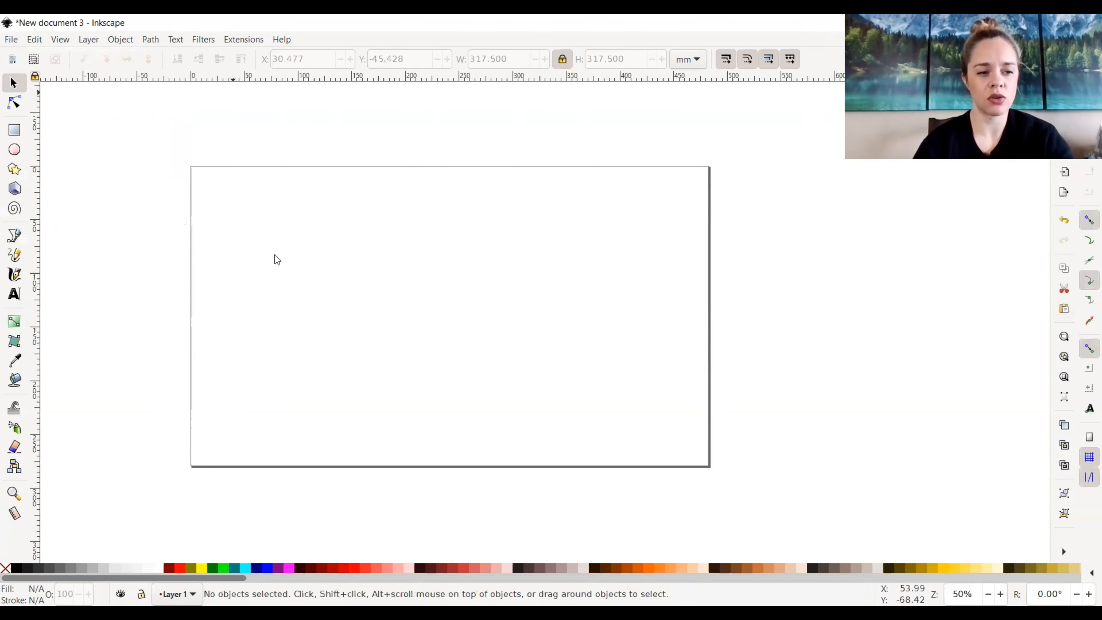
pyautogui.moveTo(14, 298)
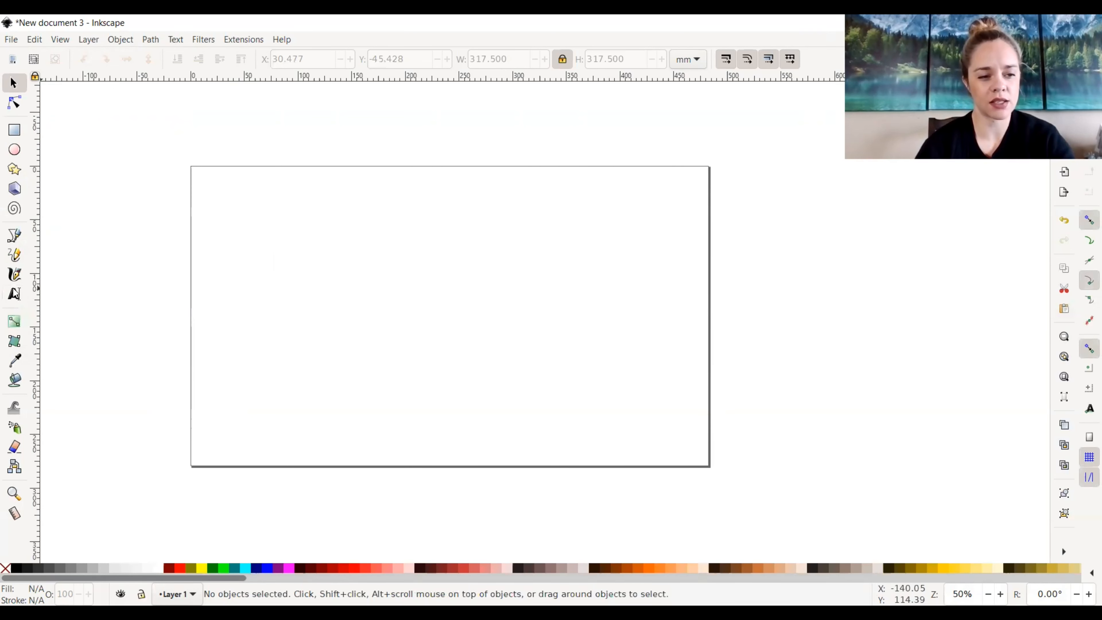
pyautogui.moveTo(15, 295)
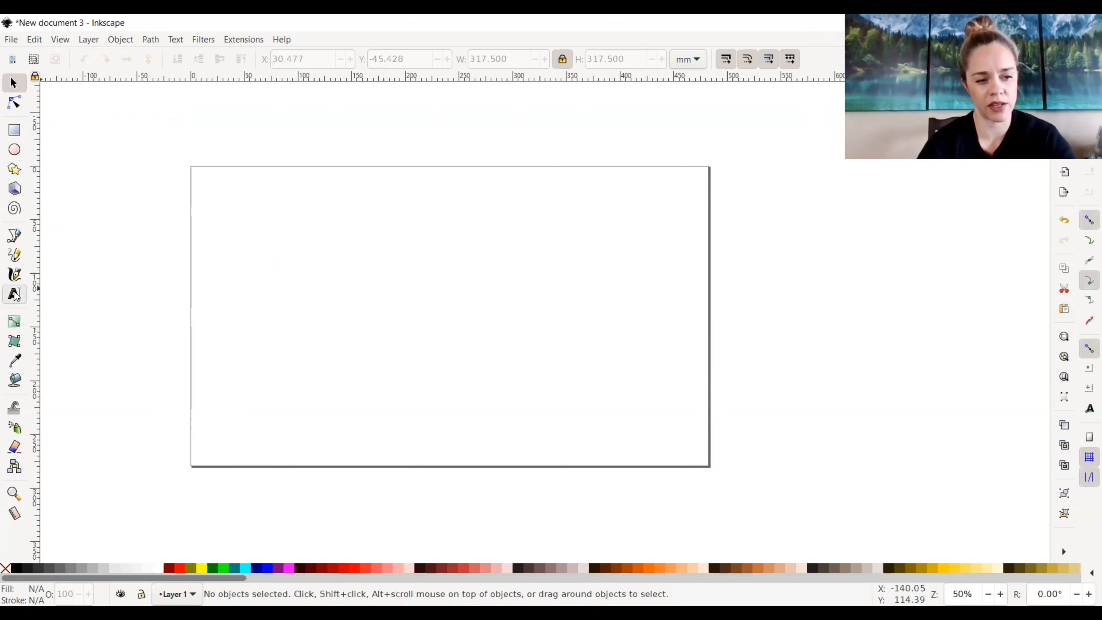
# Write 'Welcome!' on the page in a script font and select it as an object.
pyautogui.click(344, 275)
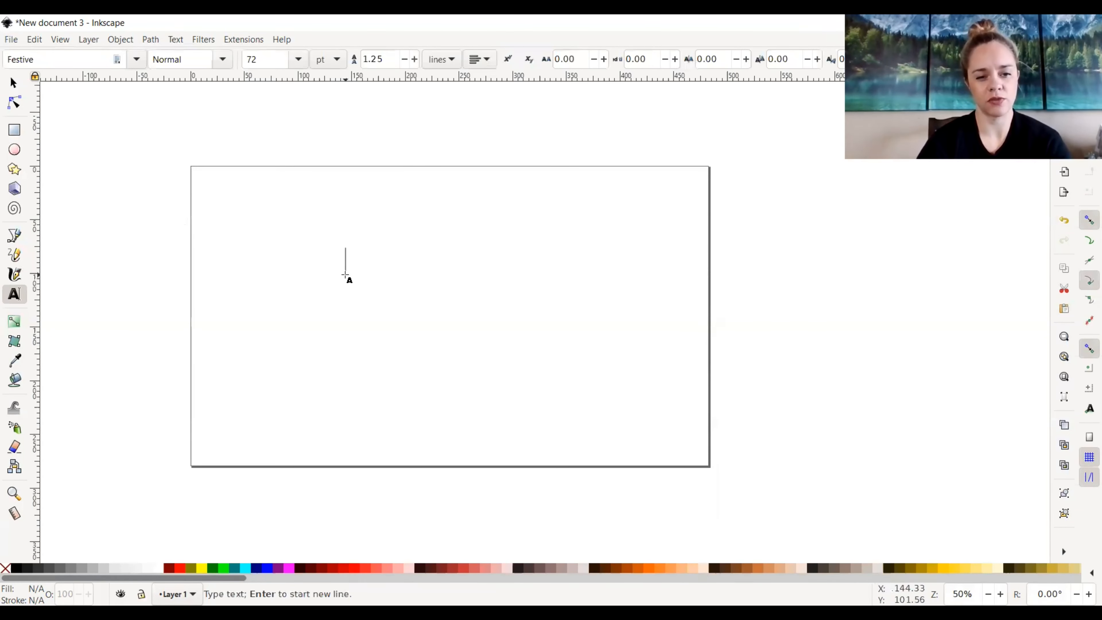
pyautogui.write('Welcome!')
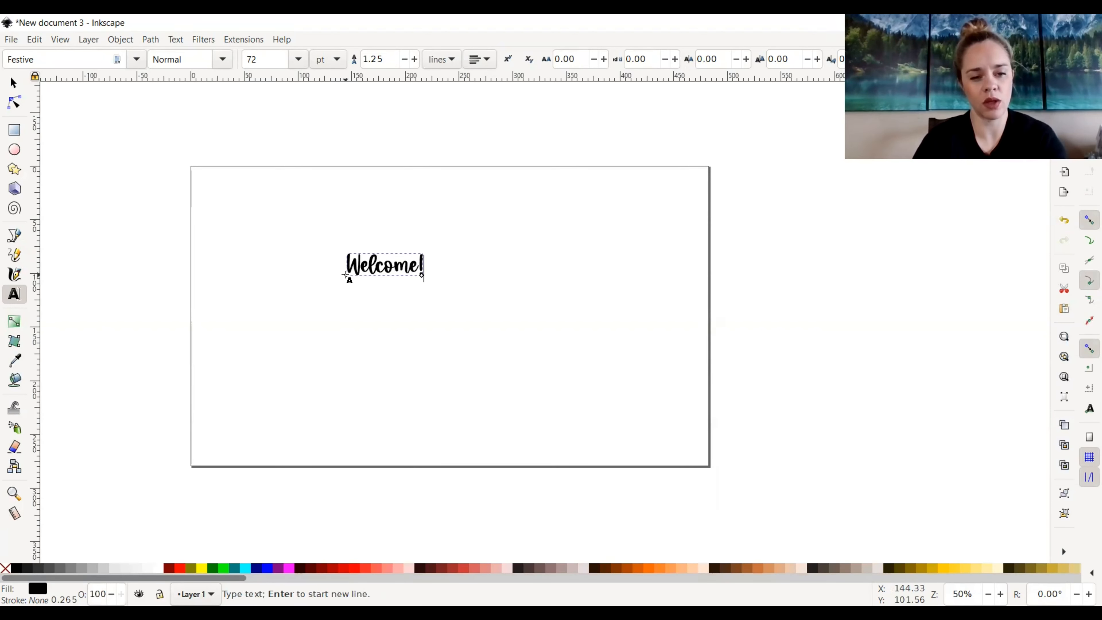
pyautogui.click(13, 83)
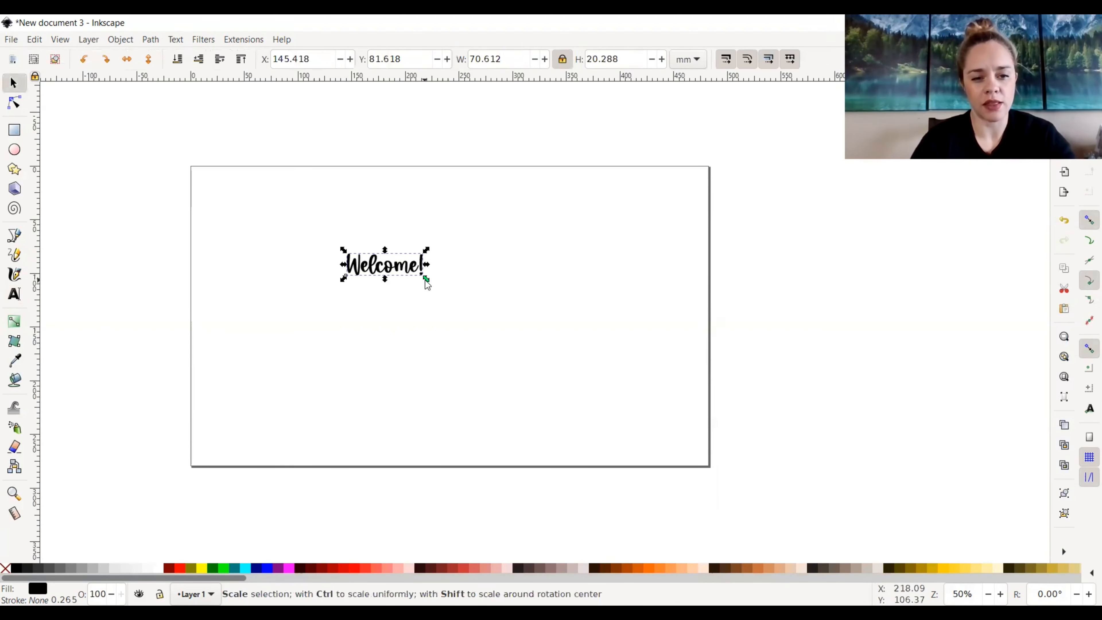
# Enlarge the Welcome! text, colour it blue and deselect it.
pyautogui.moveTo(426, 280); pyautogui.dragTo(535, 310)
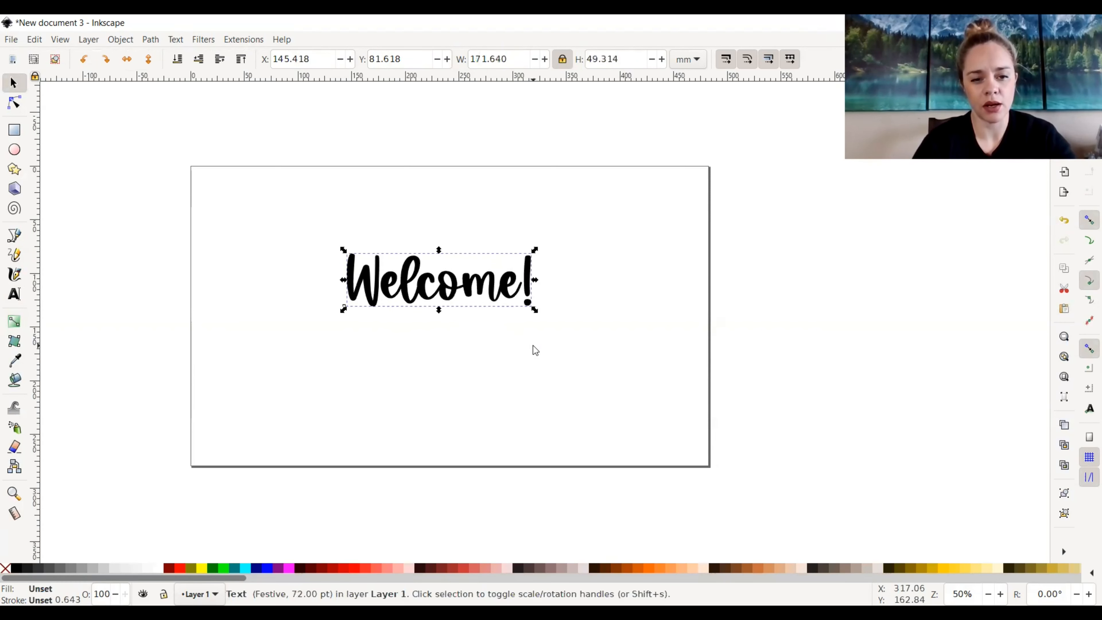
pyautogui.moveTo(264, 575)
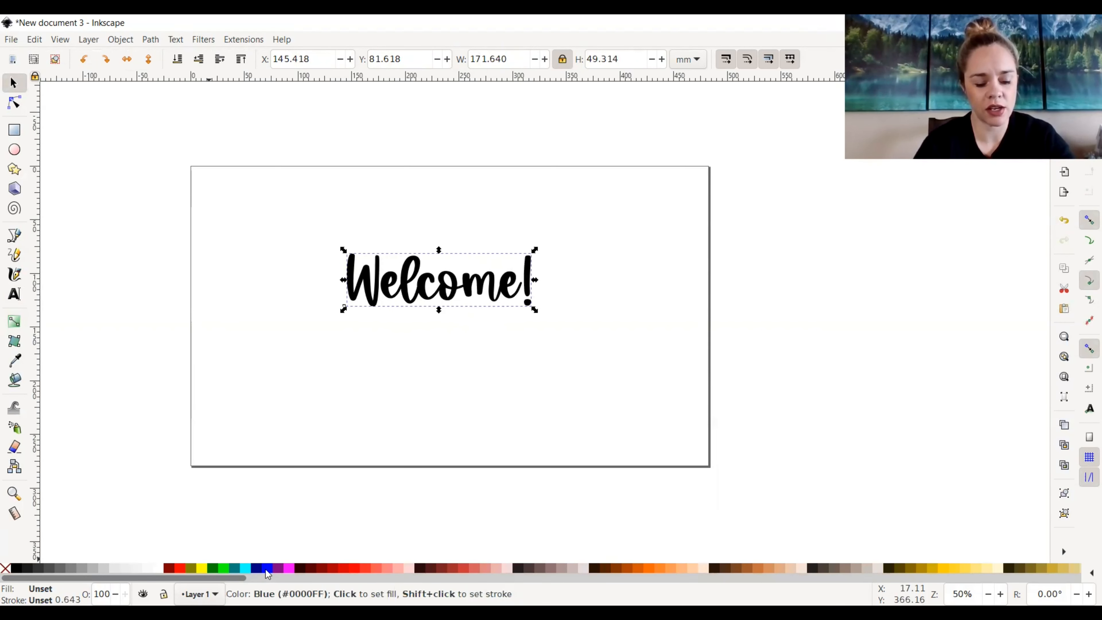
pyautogui.click(267, 572)
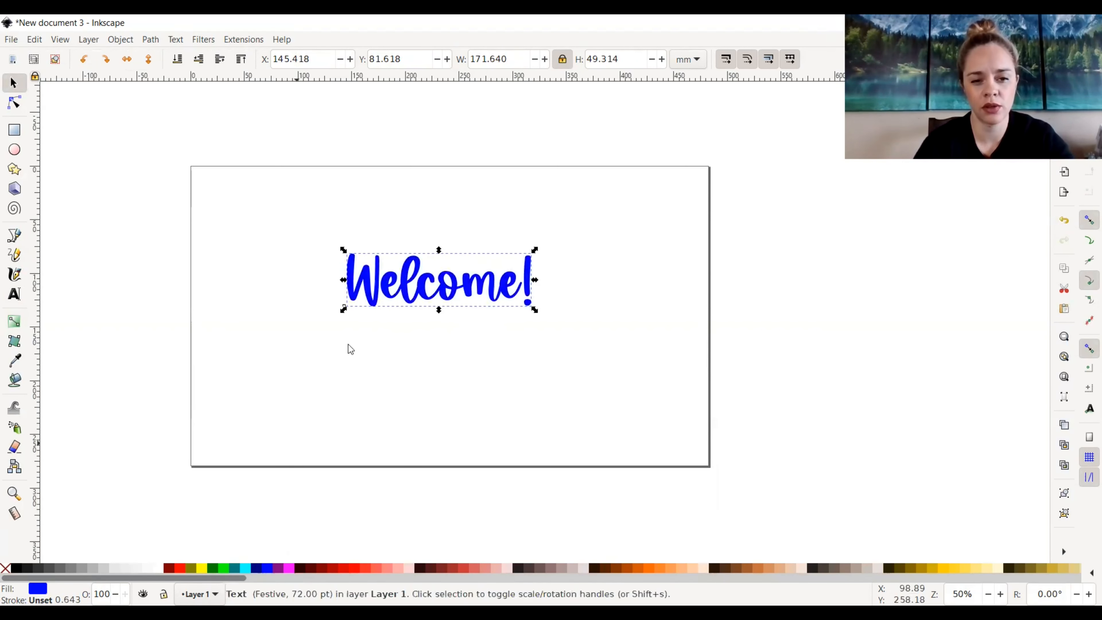
pyautogui.click(549, 215)
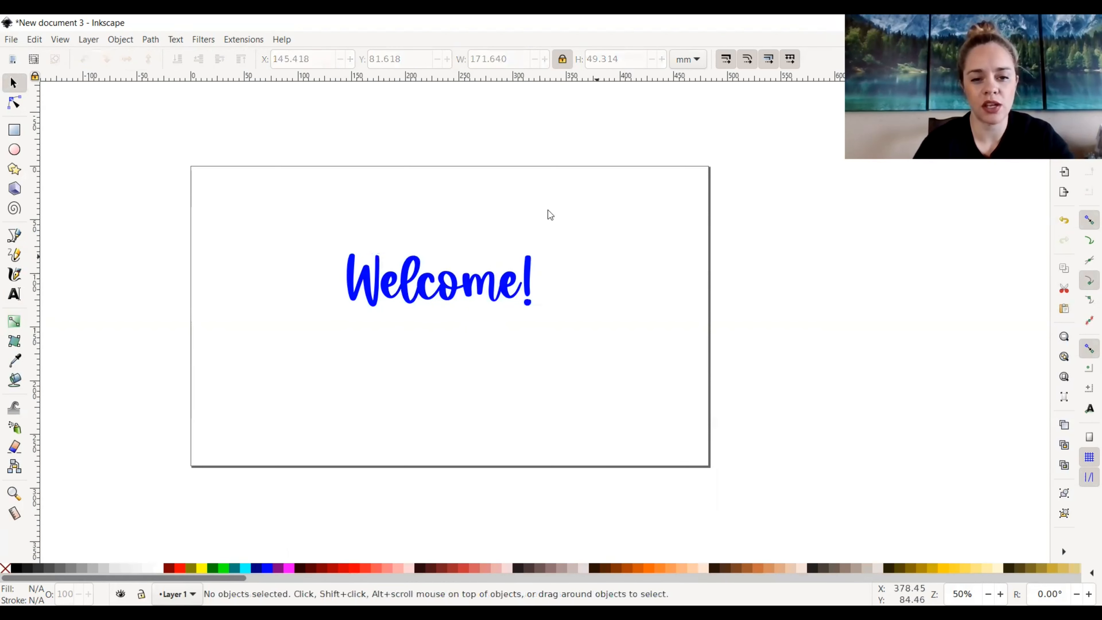
pyautogui.moveTo(530, 351)
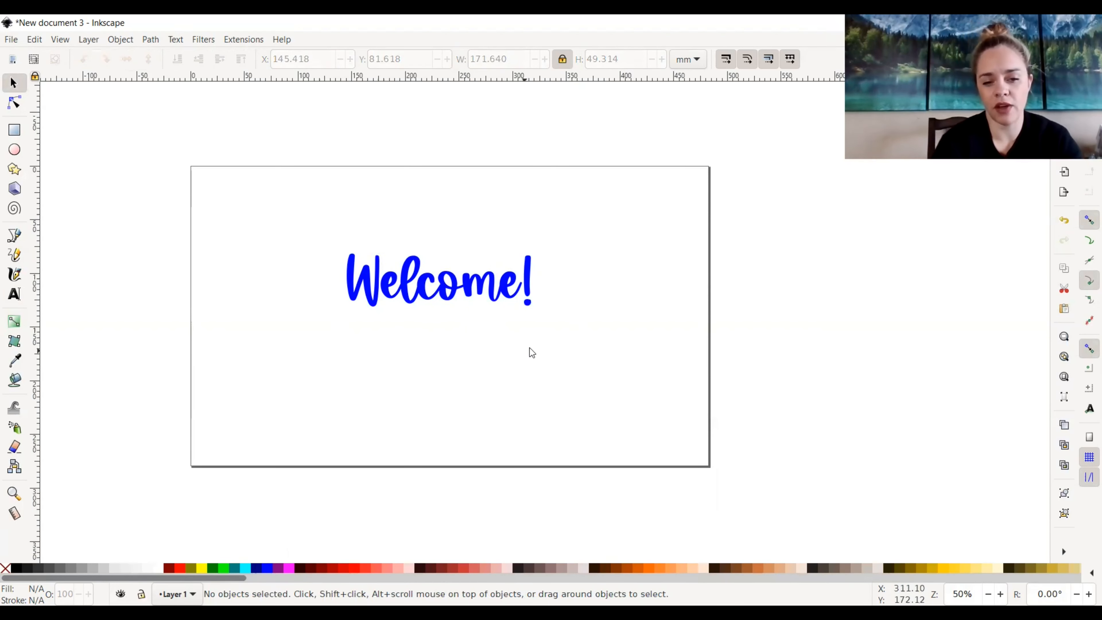
pyautogui.moveTo(538, 291)
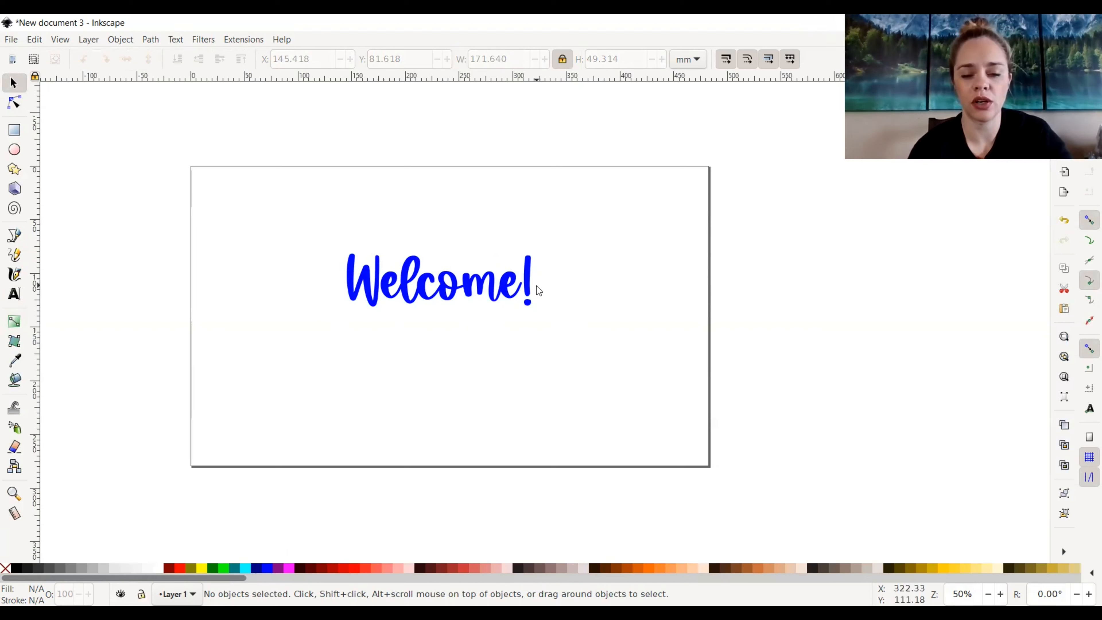
pyautogui.moveTo(574, 343)
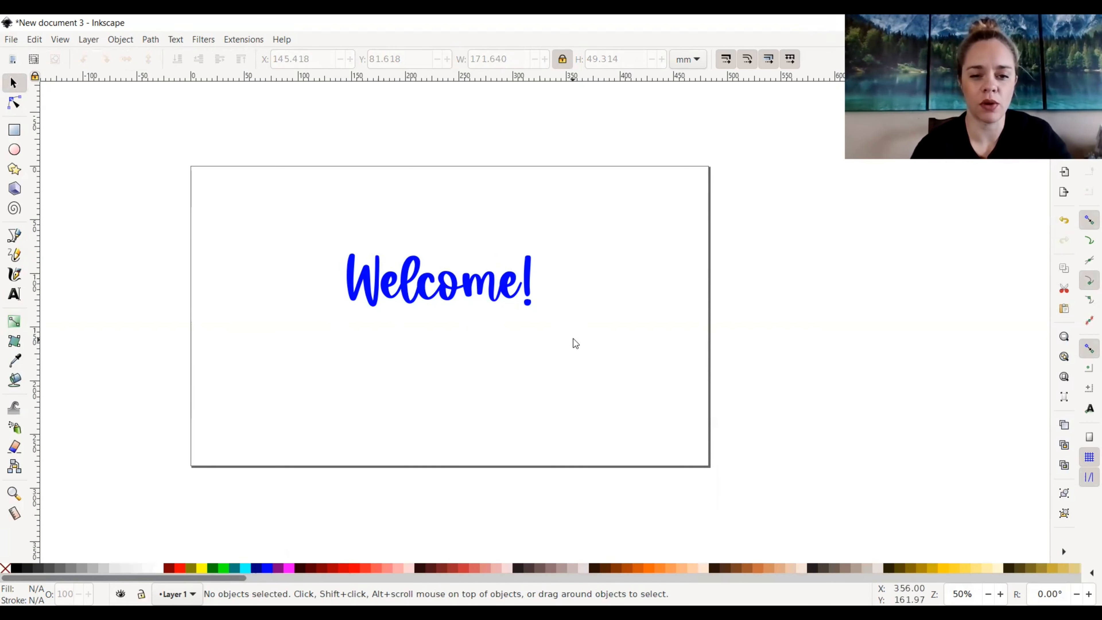
pyautogui.moveTo(235, 204)
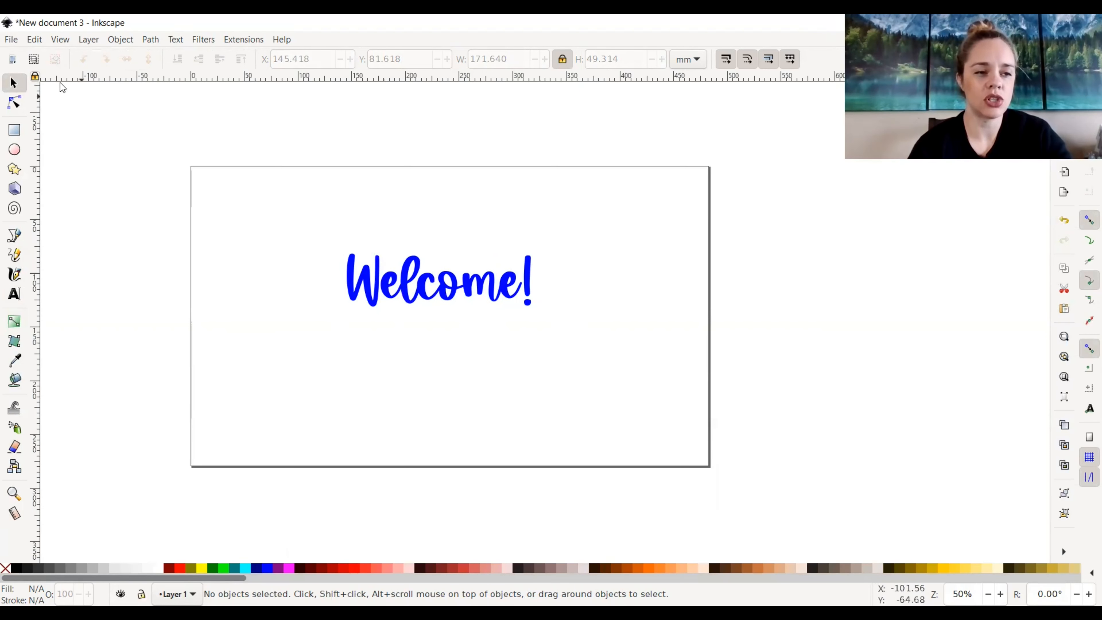
# Start Export PNG Image (649 × 186 px) and bring up the Export As filename dialog.
pyautogui.click(11, 39)
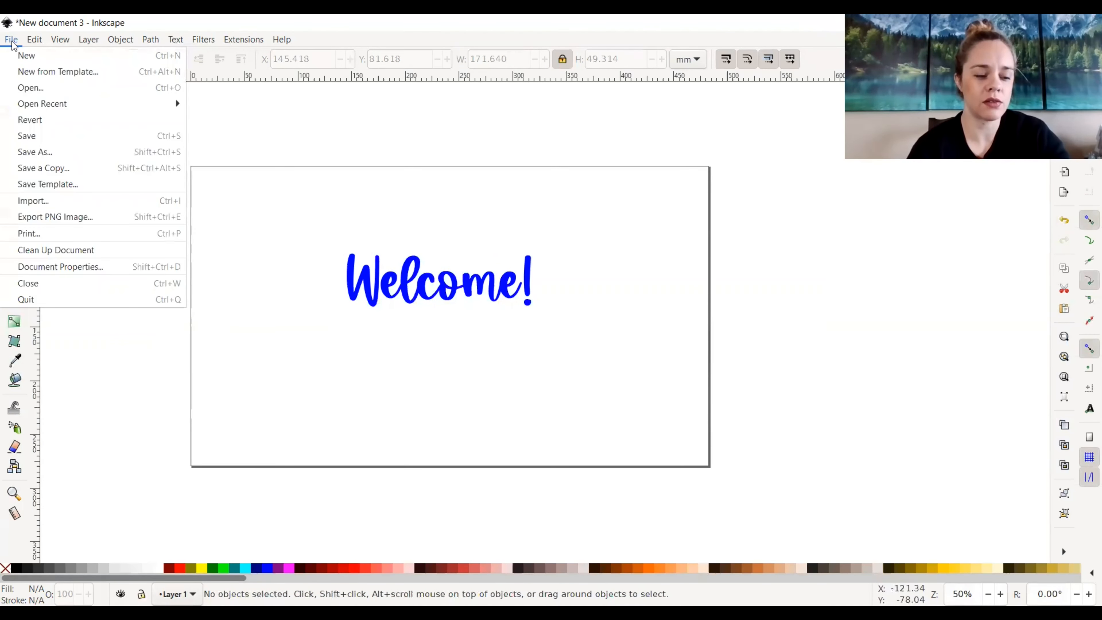
pyautogui.moveTo(57, 221)
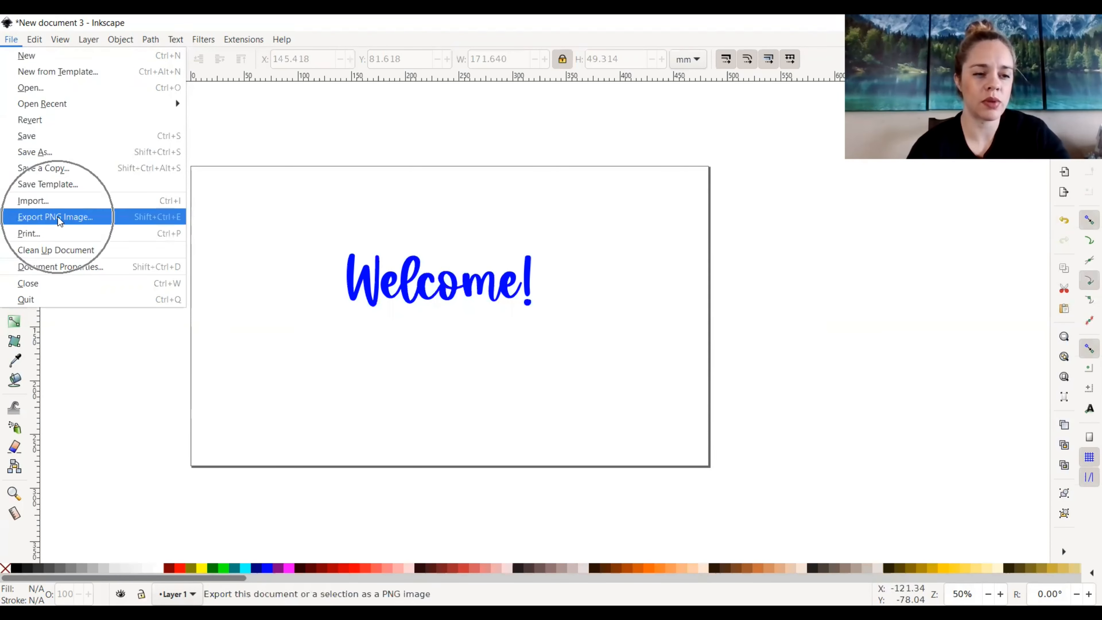
pyautogui.click(56, 217)
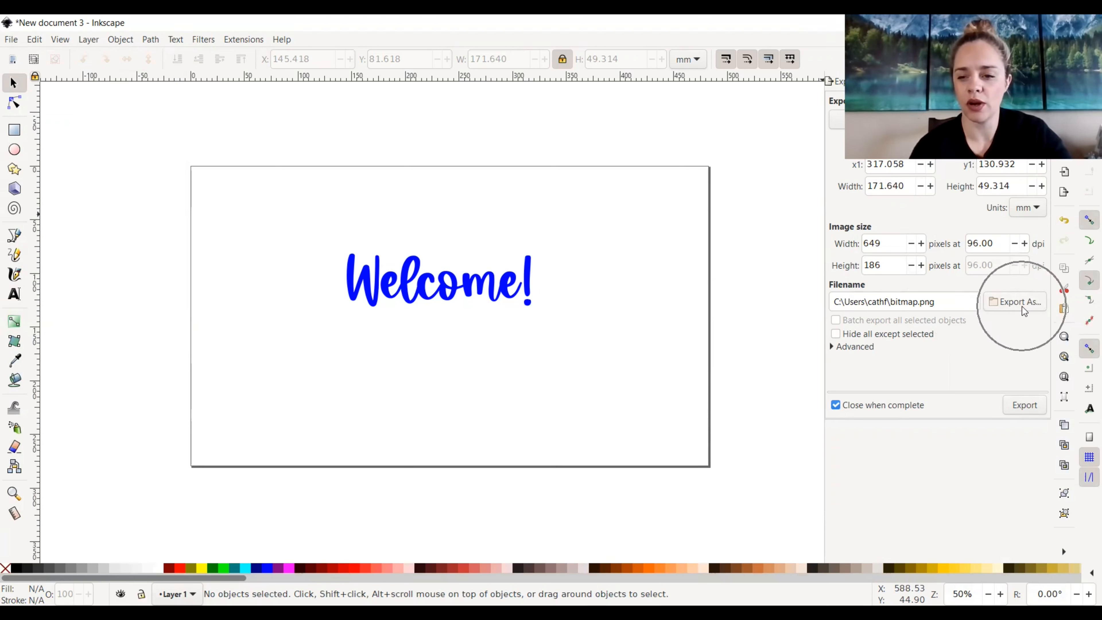
pyautogui.click(1019, 302)
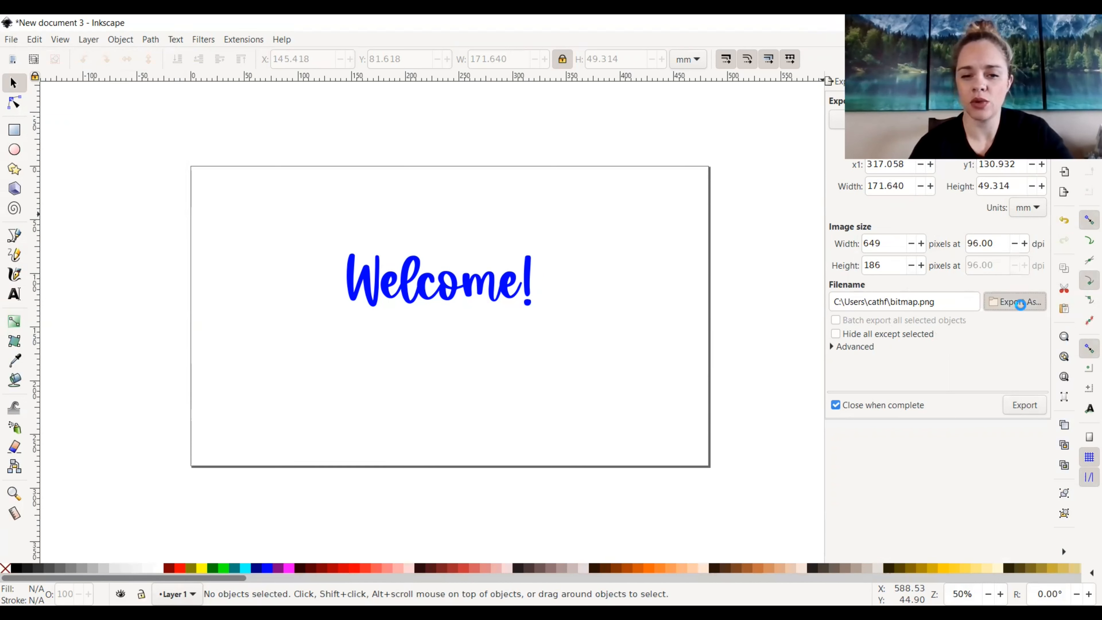
pyautogui.click(1020, 302)
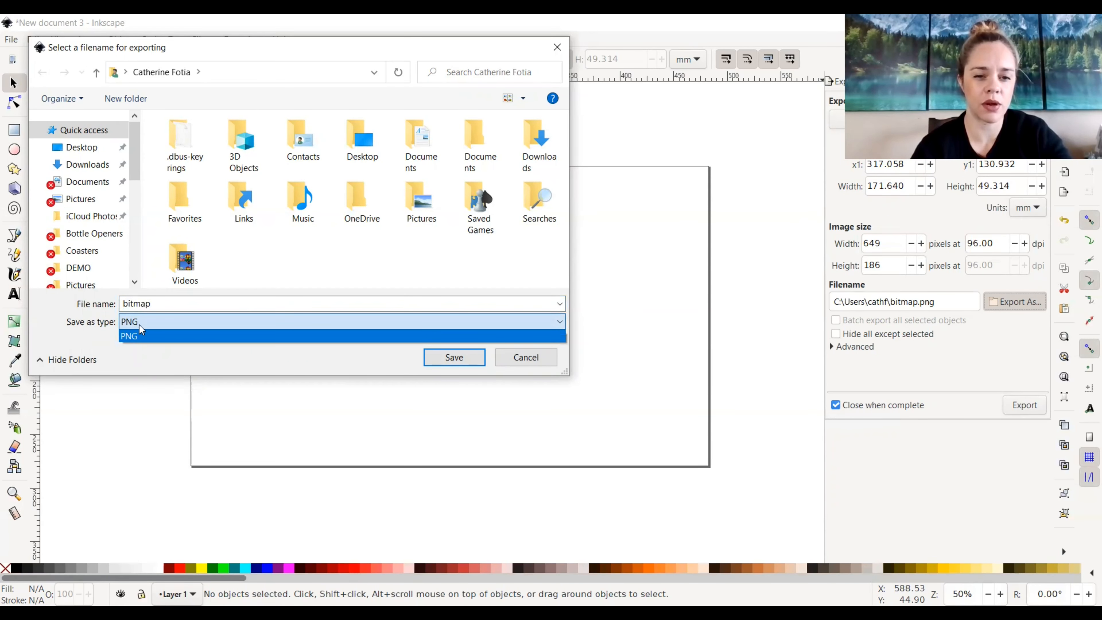
# Set the export file to bitmap.png in Documents > 85th & Pine > Glowforge > DEMO.
pyautogui.click(129, 337)
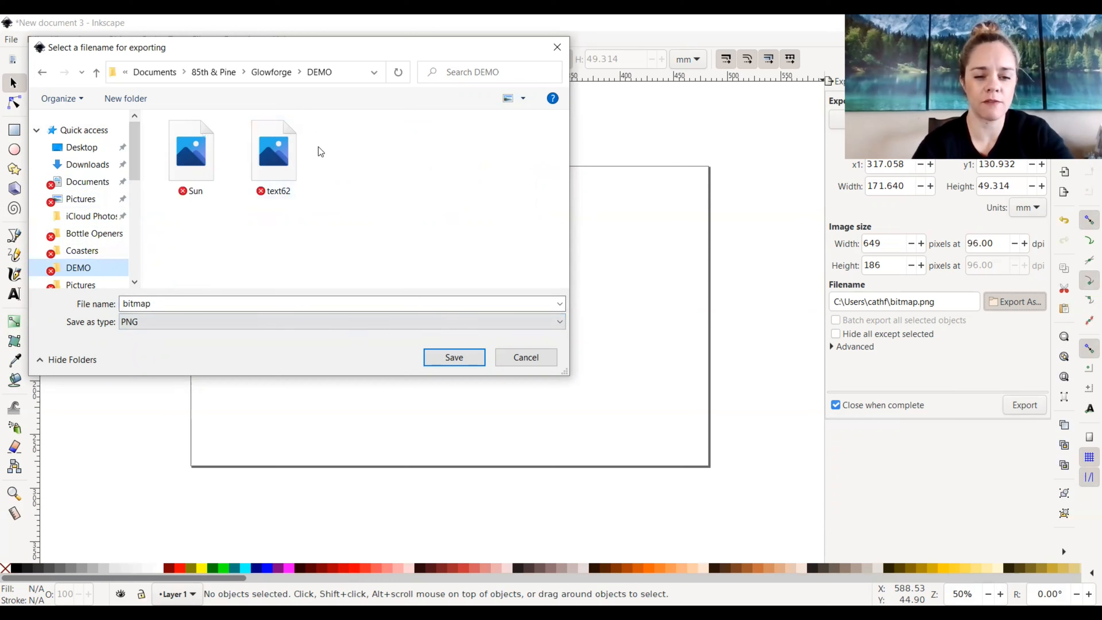
pyautogui.click(177, 304)
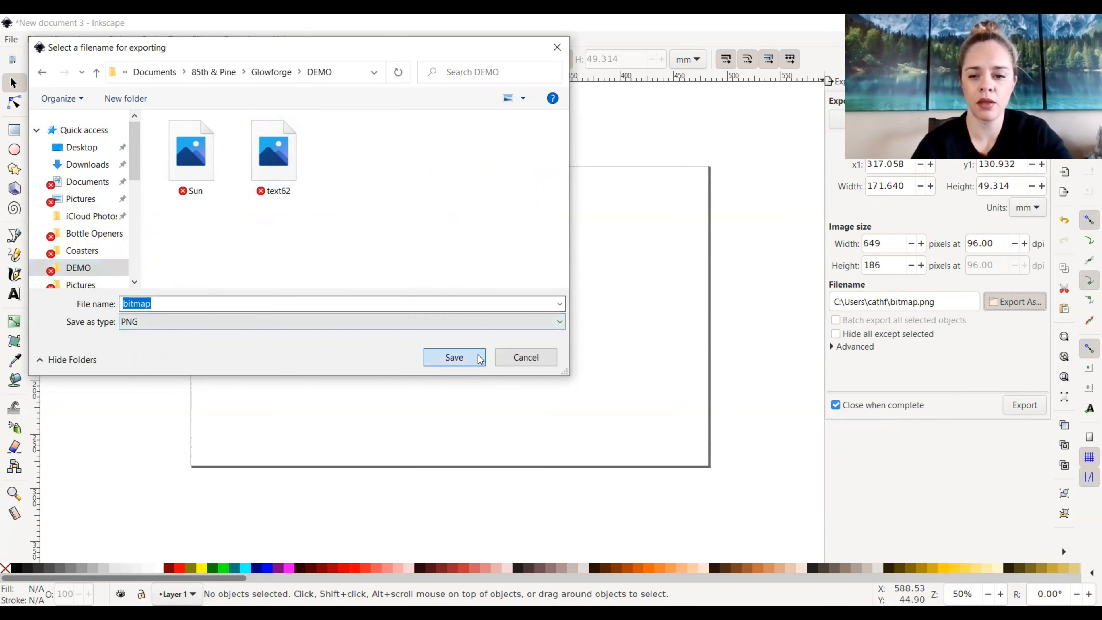
pyautogui.click(455, 357)
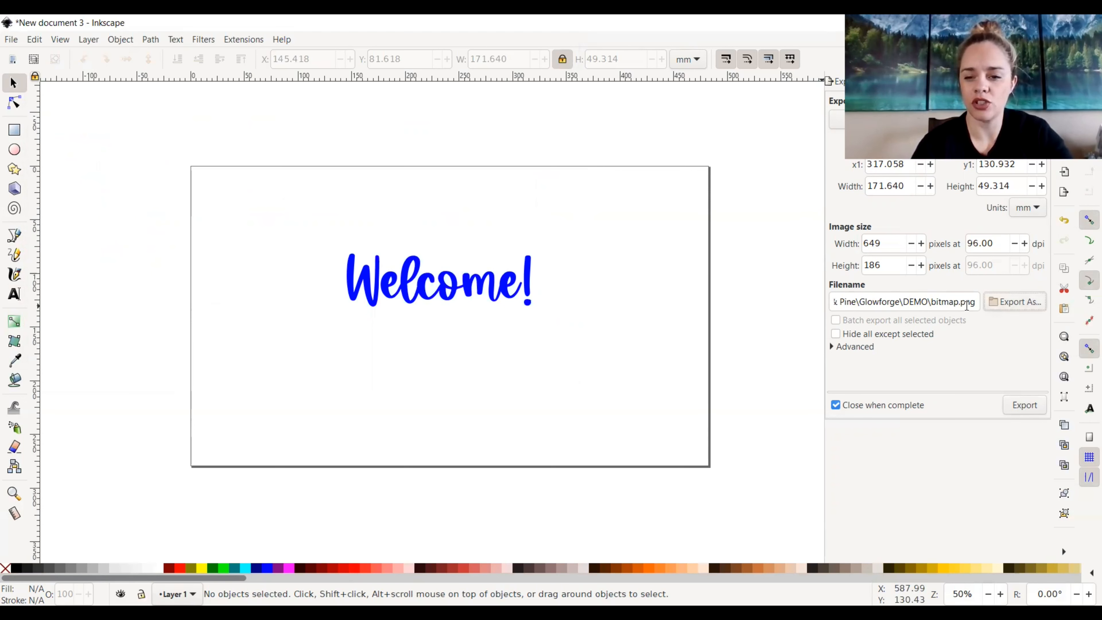
pyautogui.moveTo(919, 374)
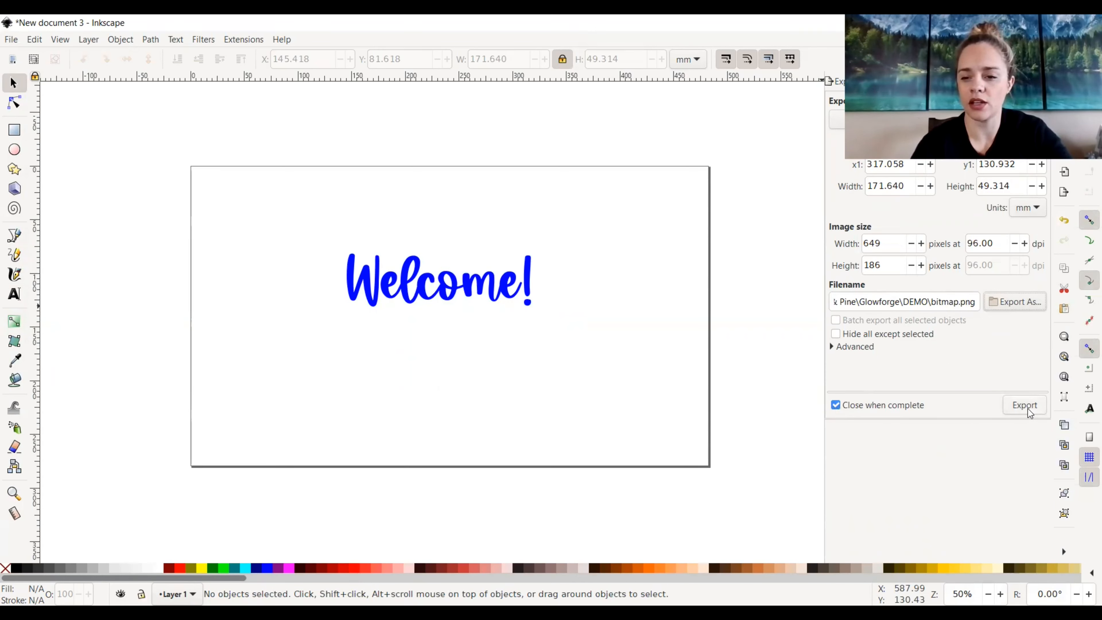
# Export the blue Welcome! drawing as bitmap.png and let the panel close.
pyautogui.click(1025, 405)
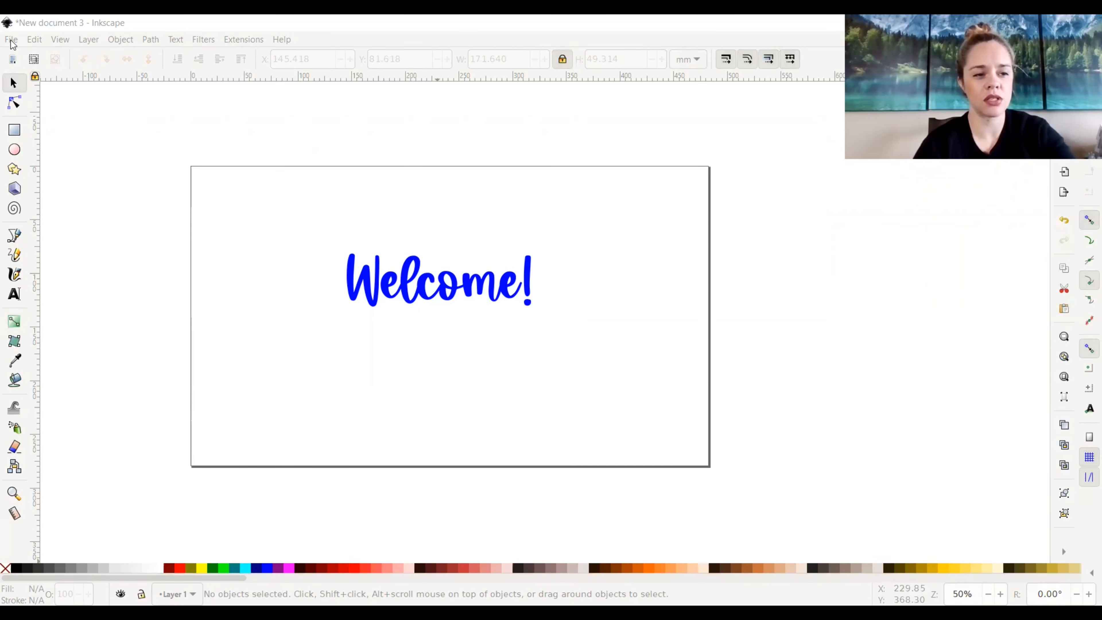
pyautogui.click(11, 39)
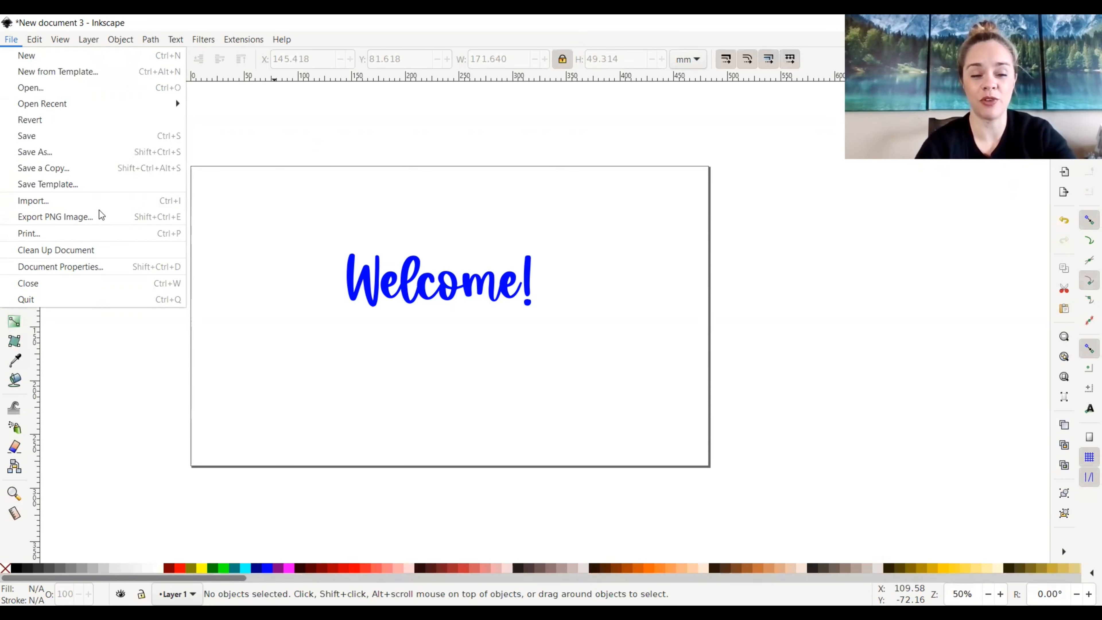
pyautogui.click(349, 193)
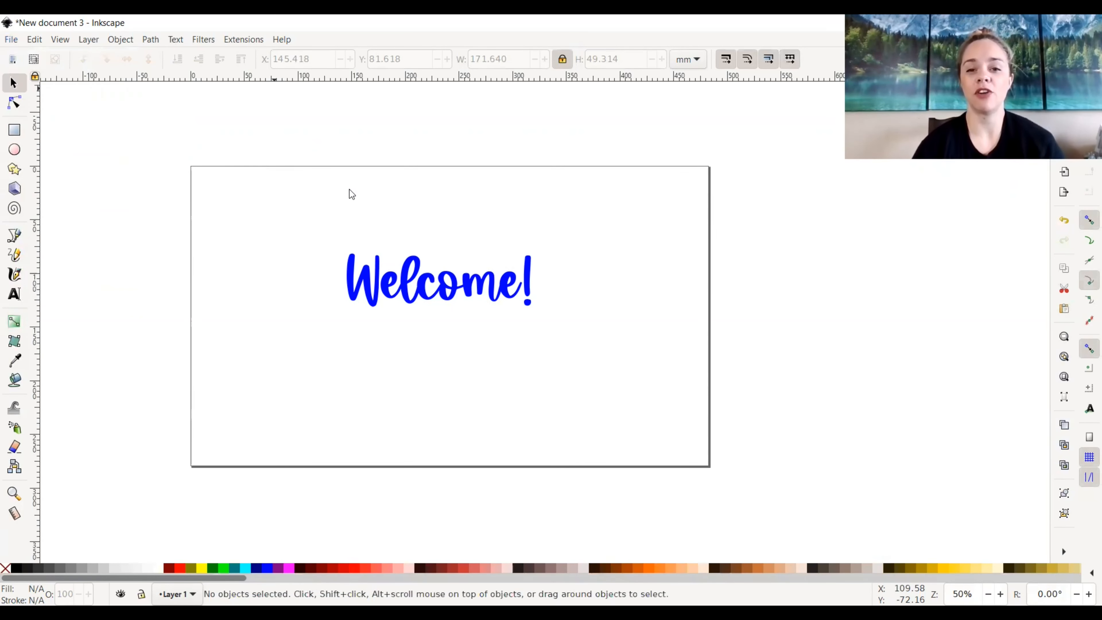